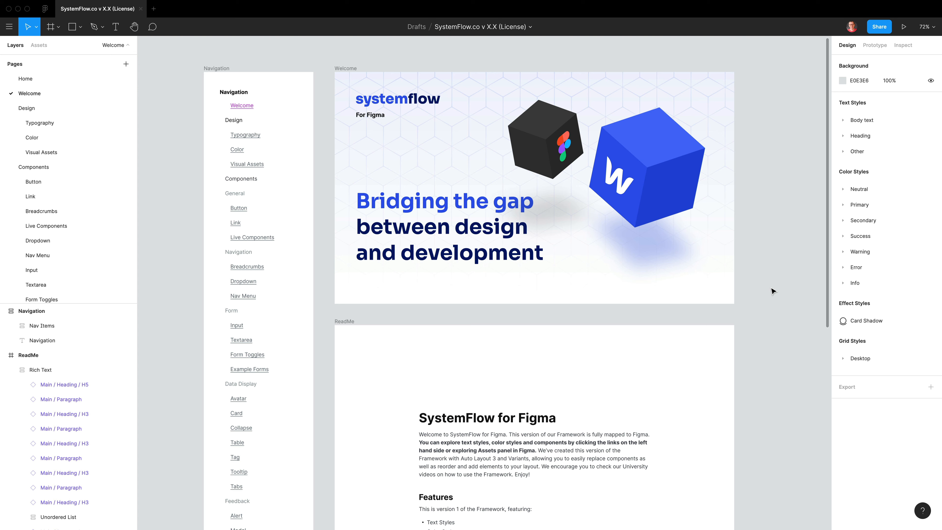
mouse_move(854, 307)
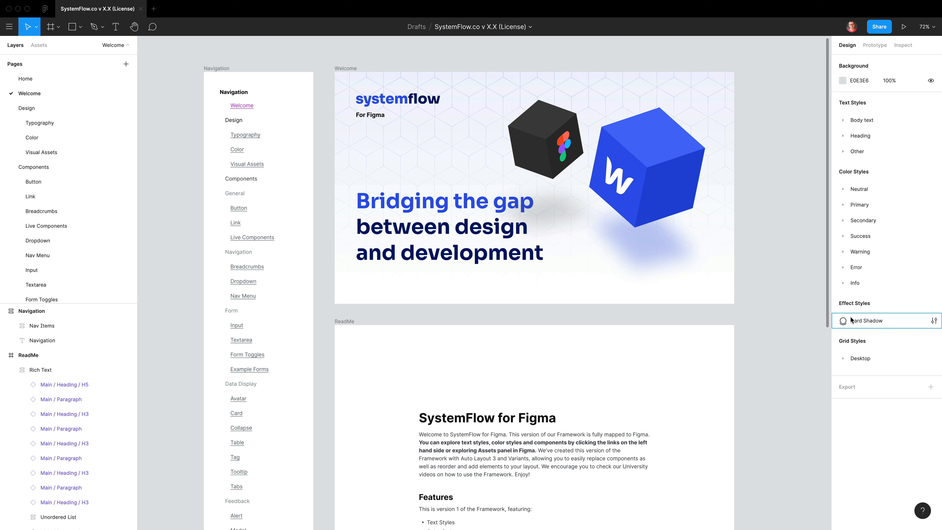
mouse_move(850, 326)
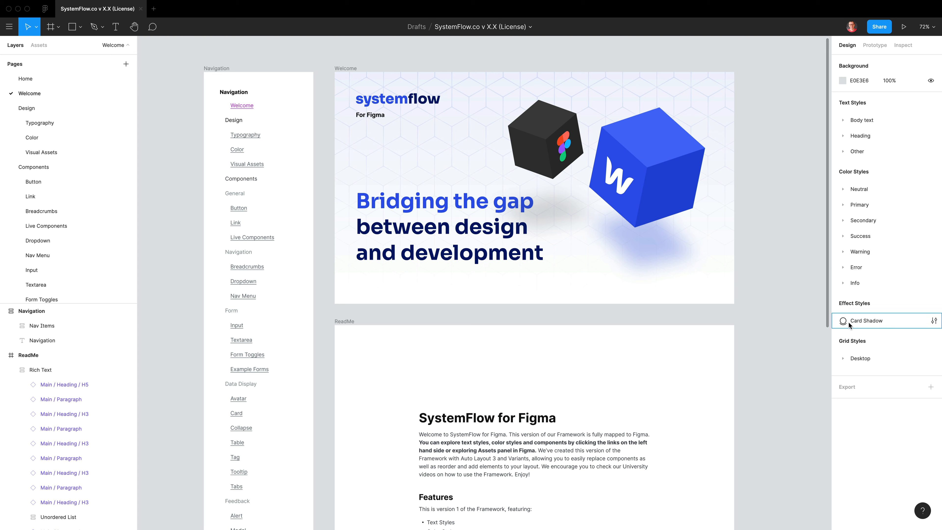
mouse_move(862, 328)
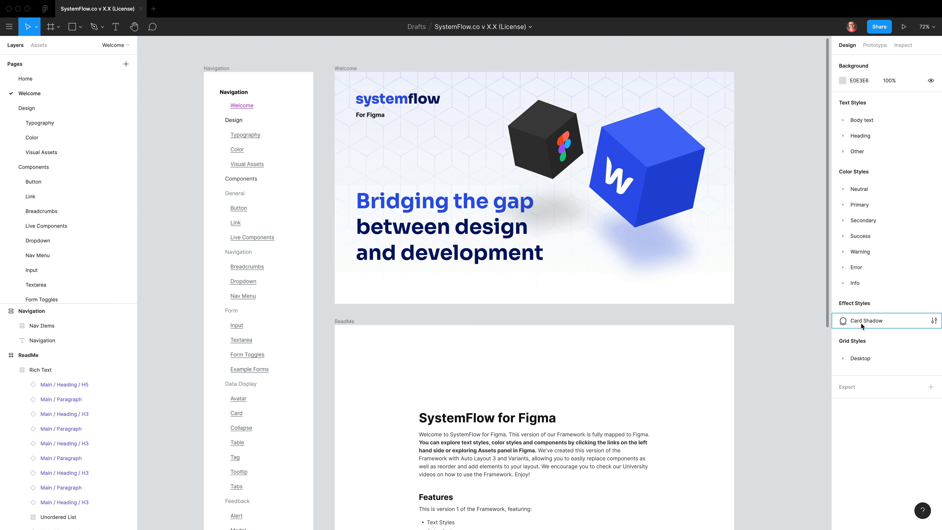
mouse_move(859, 343)
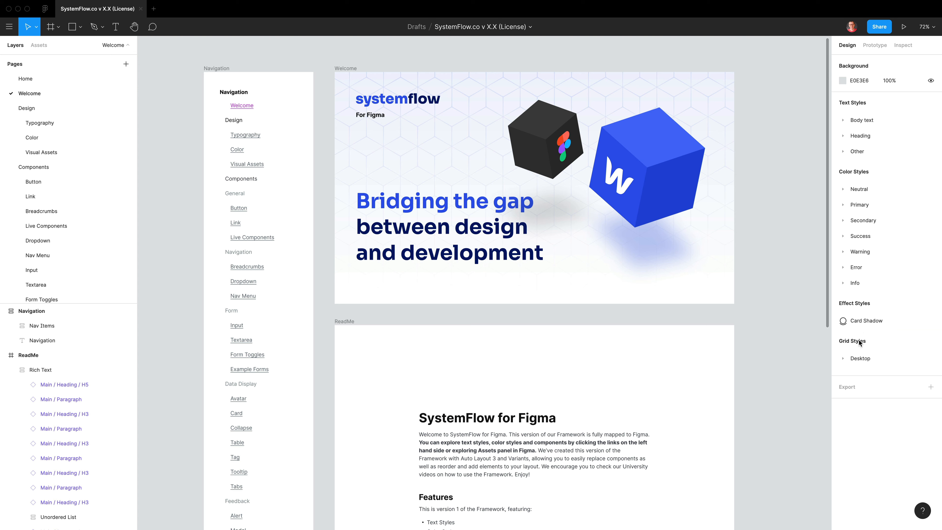
Briefly expand and collapse the Desktop grid style group, then select the Welcome banner
left_click(843, 358)
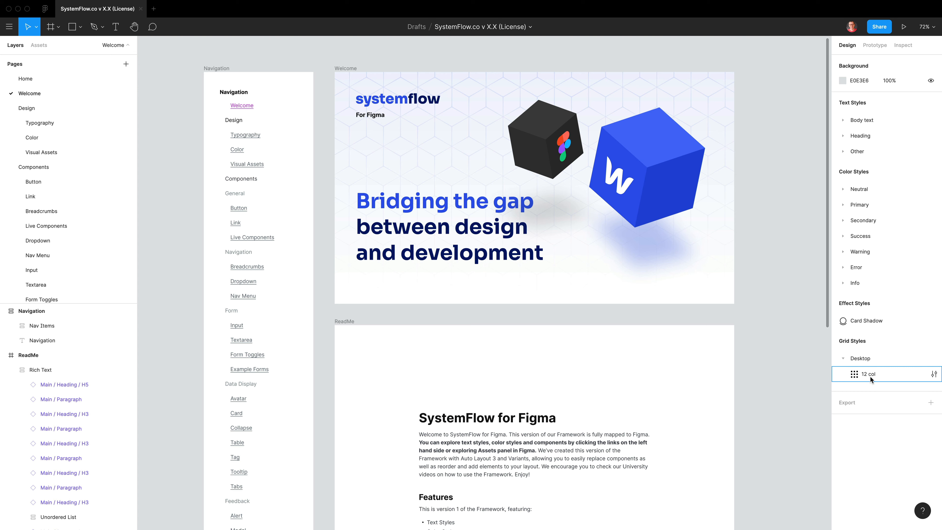
left_click(843, 358)
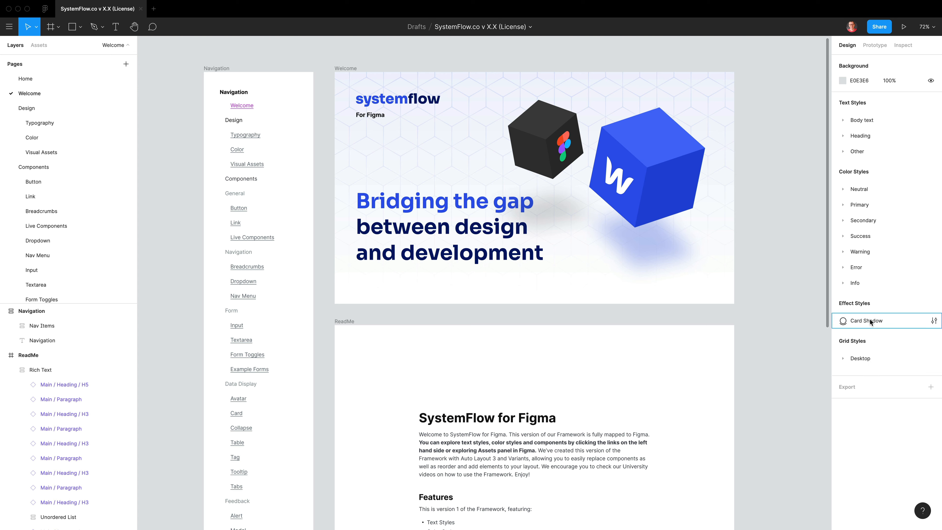
mouse_move(864, 312)
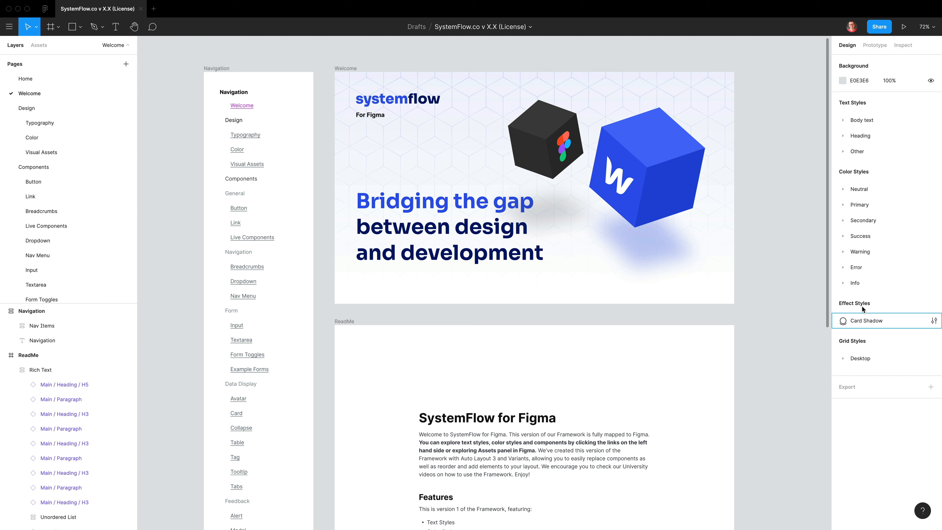
mouse_move(863, 122)
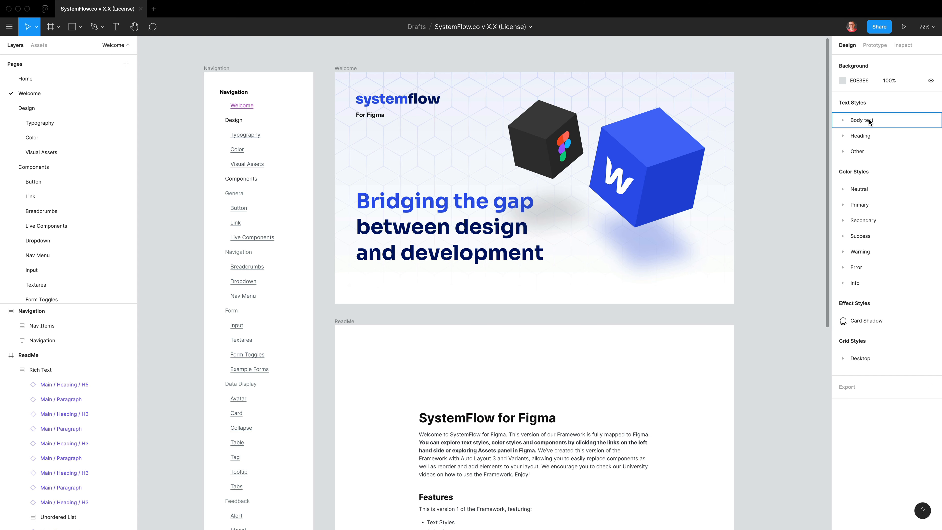
mouse_move(793, 108)
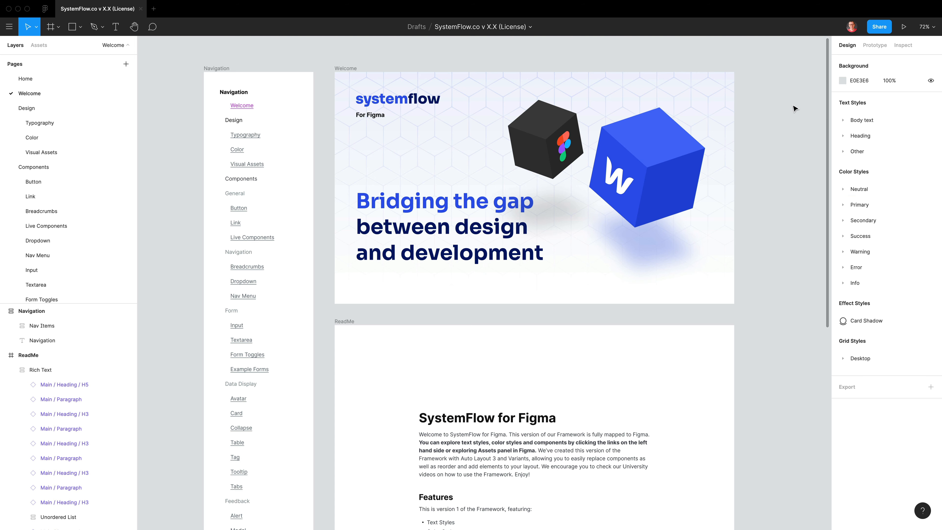
left_click(534, 180)
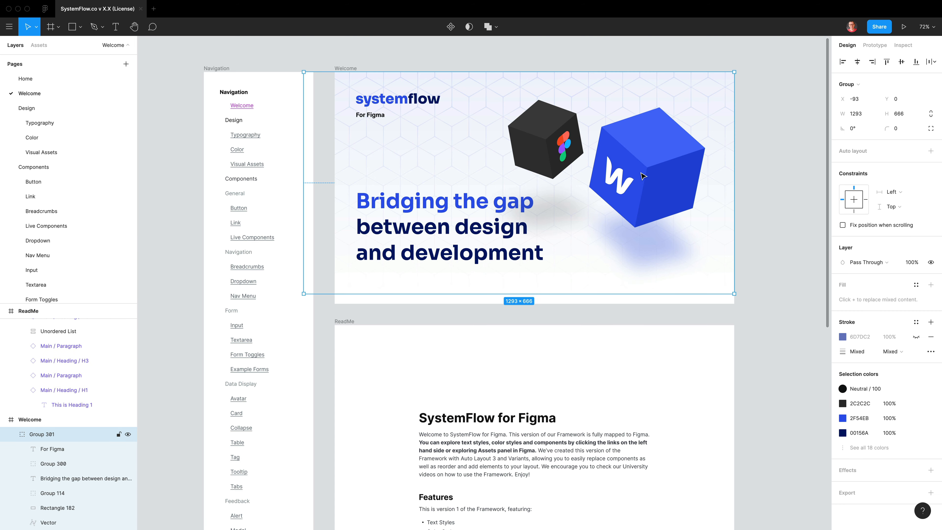
mouse_move(622, 139)
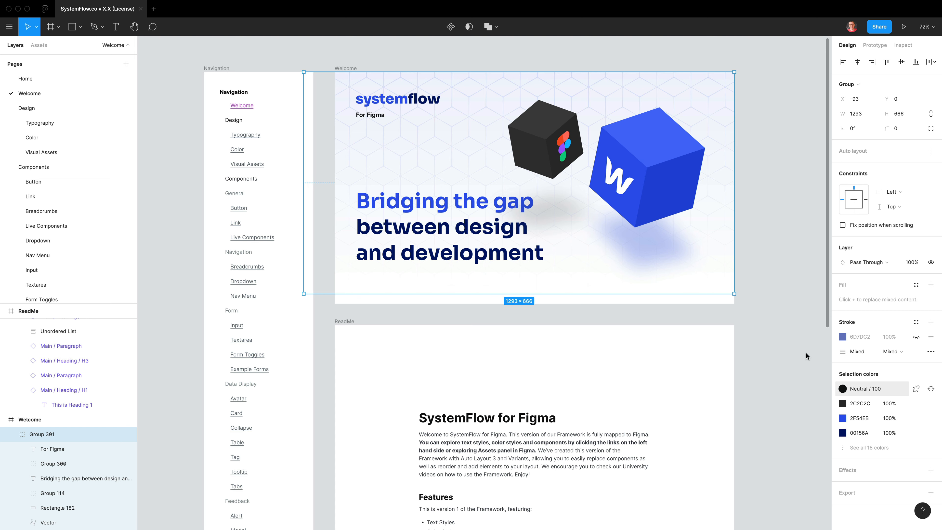
mouse_move(769, 55)
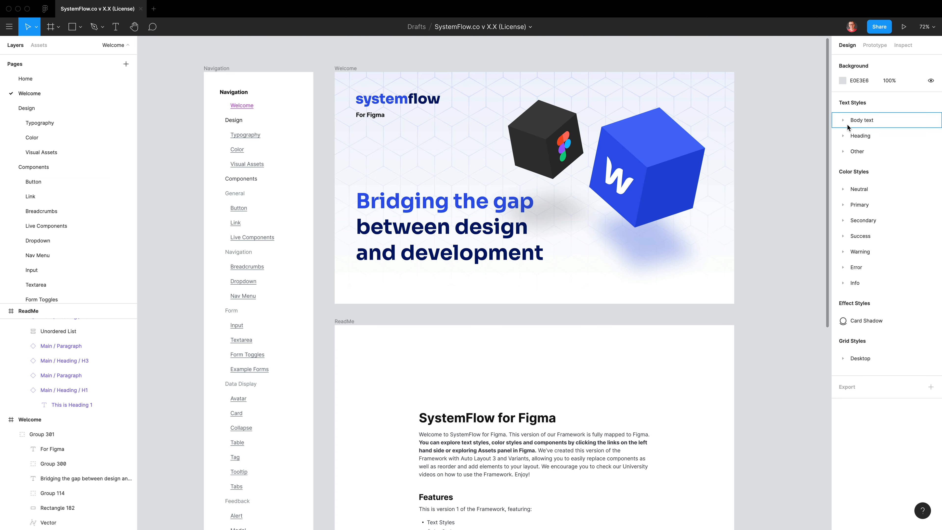
Expand the Body text, Heading and Other text style groups to list their styles
left_click(843, 120)
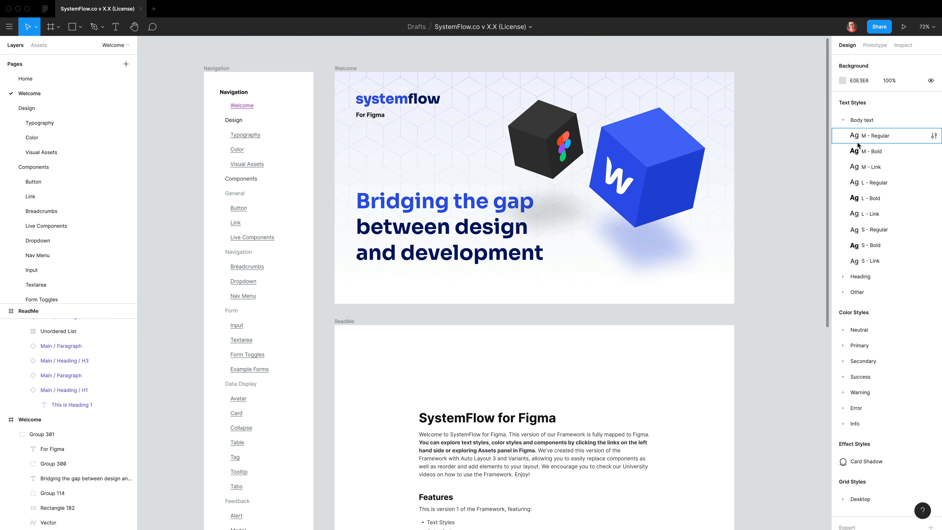
left_click(843, 277)
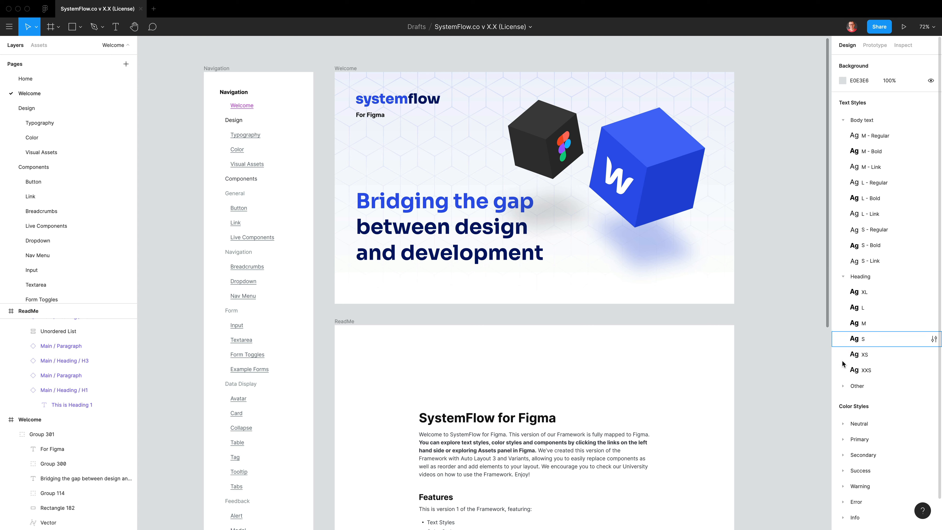
left_click(877, 292)
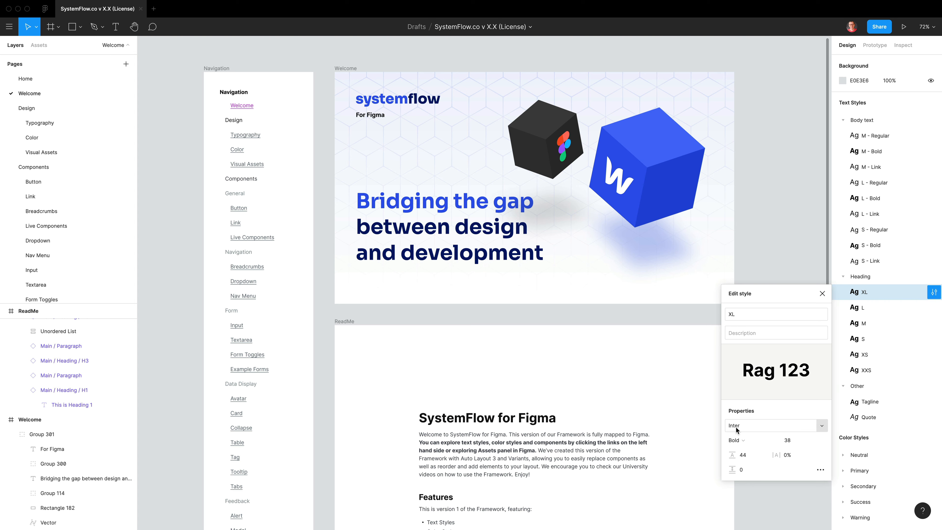
Inspect the Heading XL style (Inter Bold 38), keeping its font size at 38
left_click(743, 454)
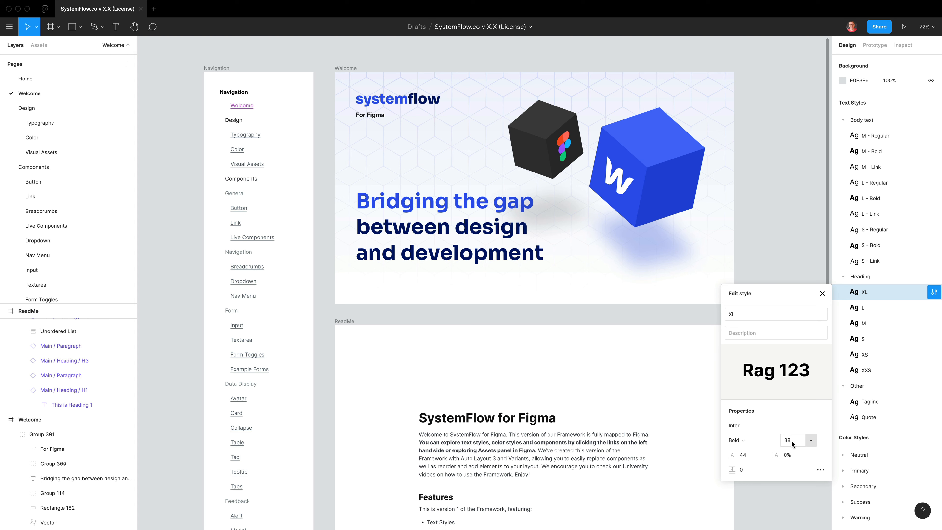
mouse_move(797, 444)
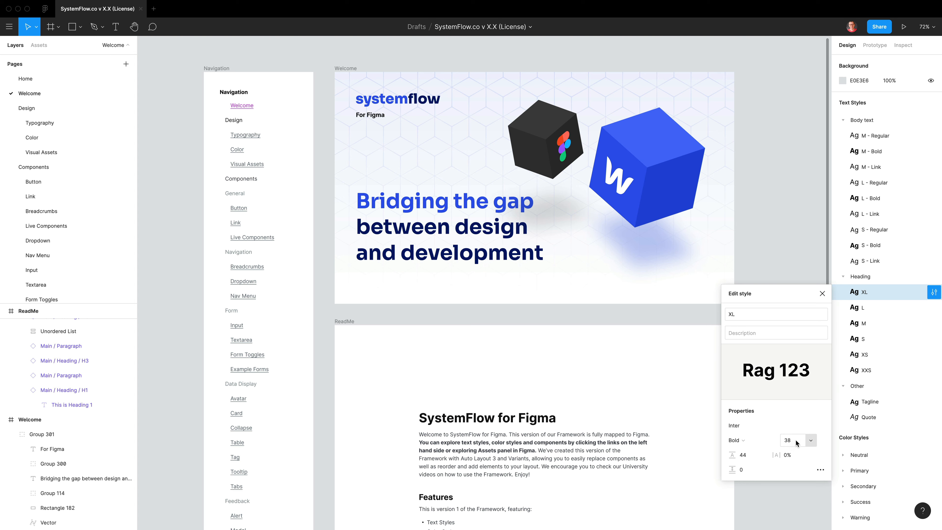
mouse_move(810, 445)
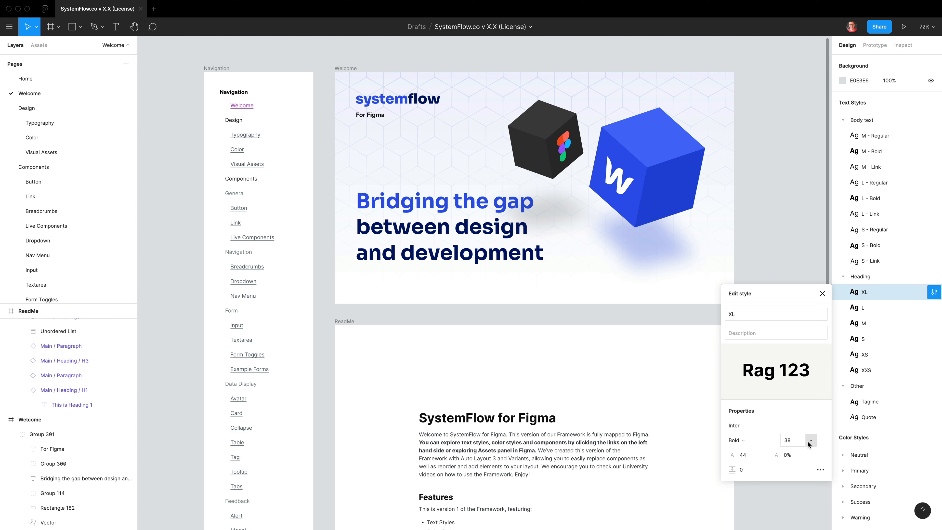
left_click(811, 440)
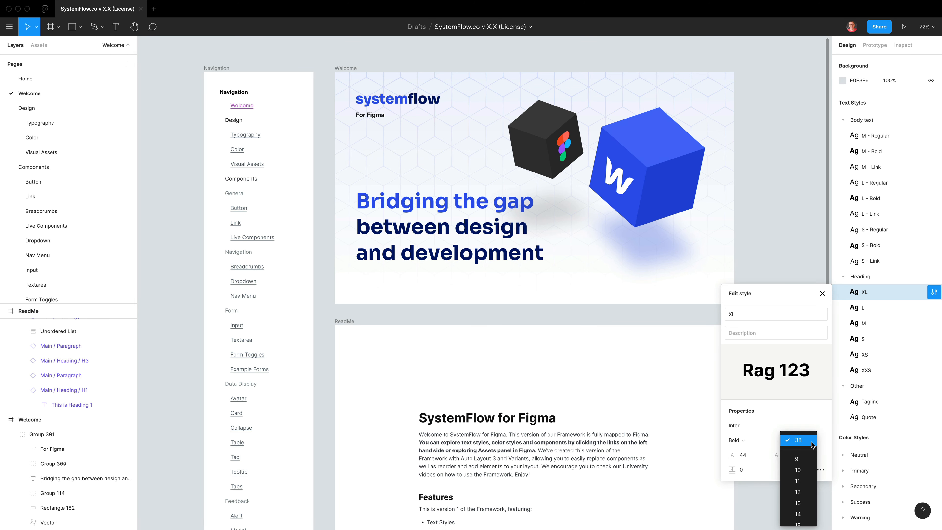
left_click(798, 440)
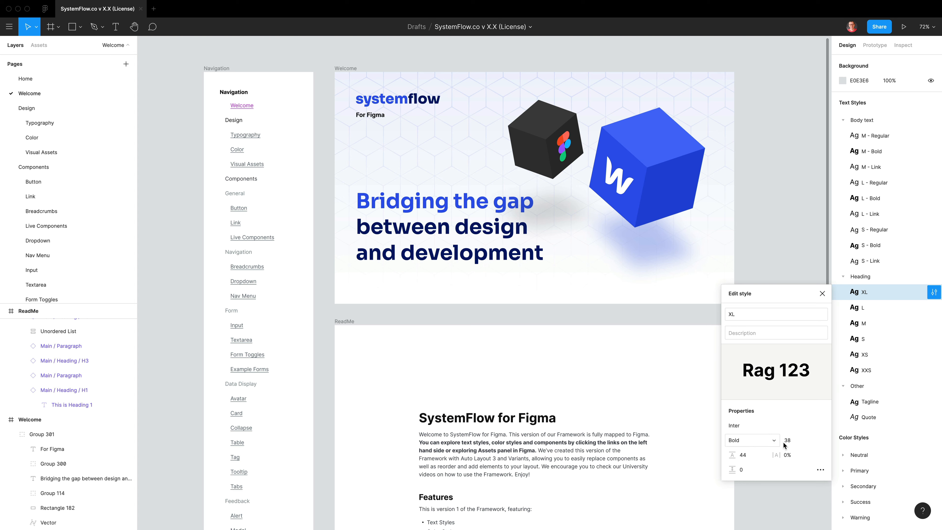
mouse_move(820, 470)
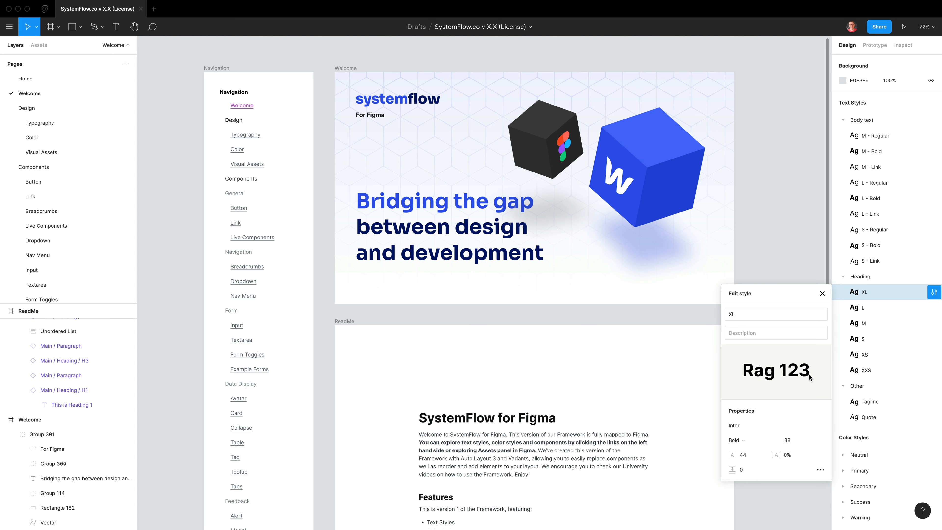
left_click(787, 440)
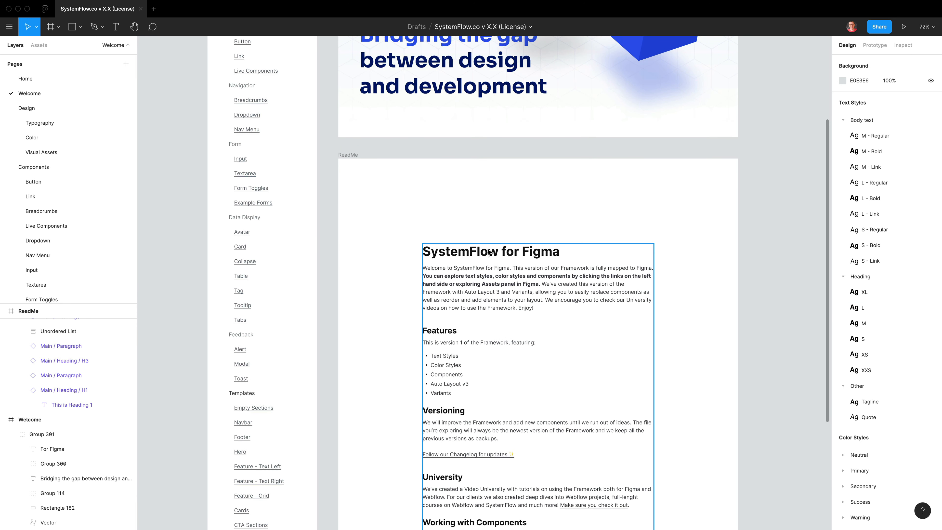
Check that the 'SystemFlow for Figma' title uses Heading XL, then close the style editor unchanged
left_click(483, 253)
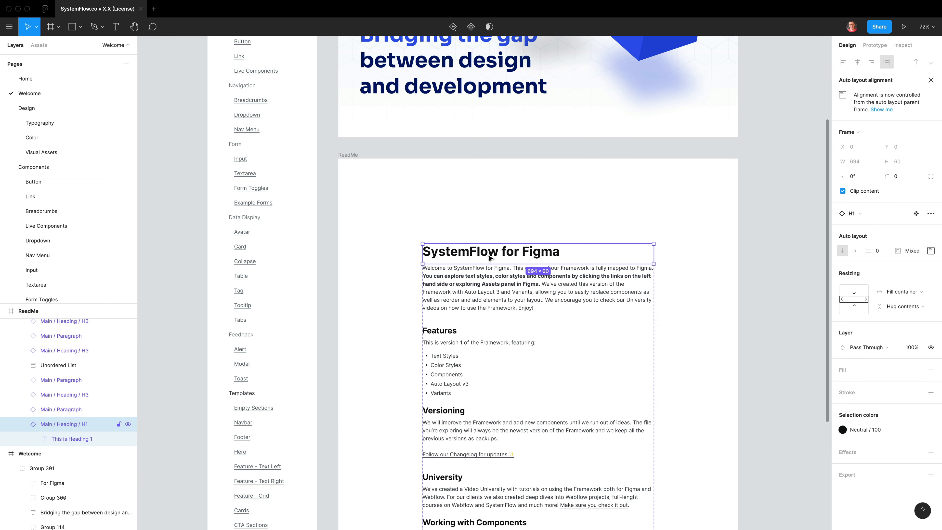
mouse_move(502, 259)
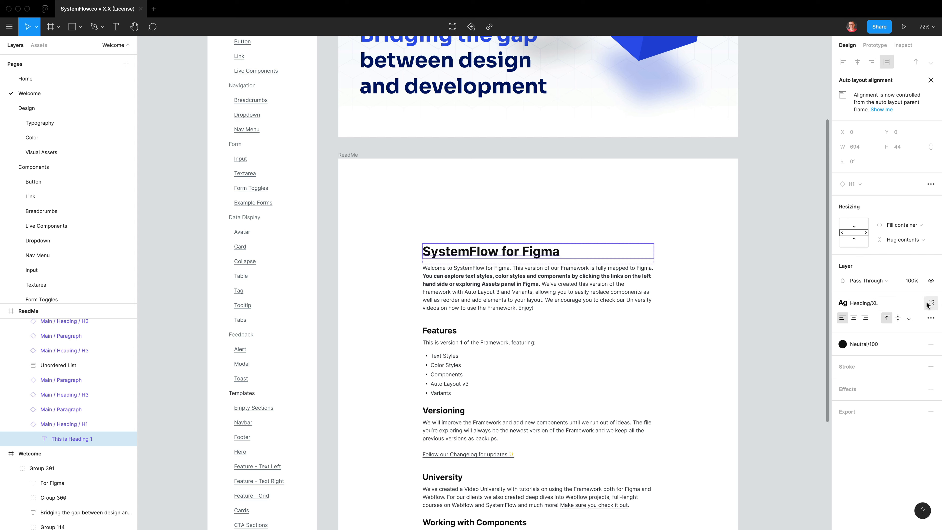
mouse_move(747, 285)
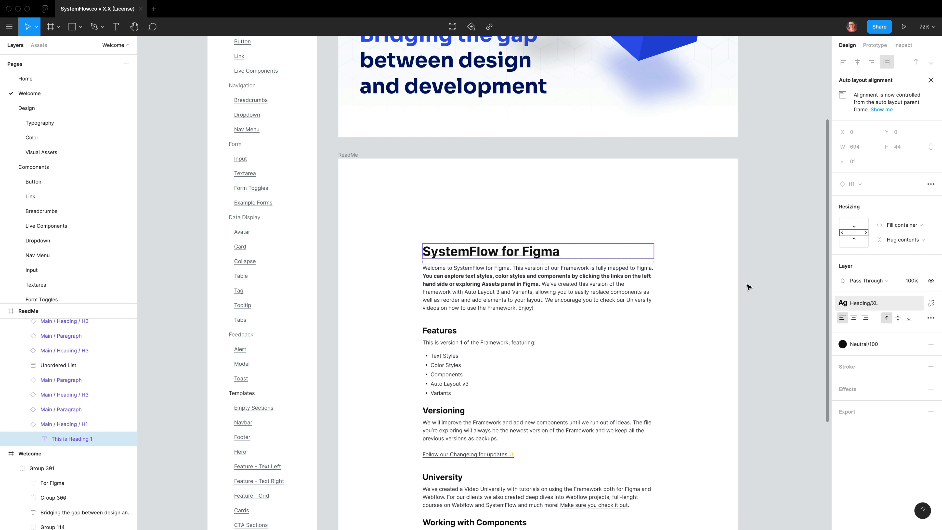
mouse_move(844, 305)
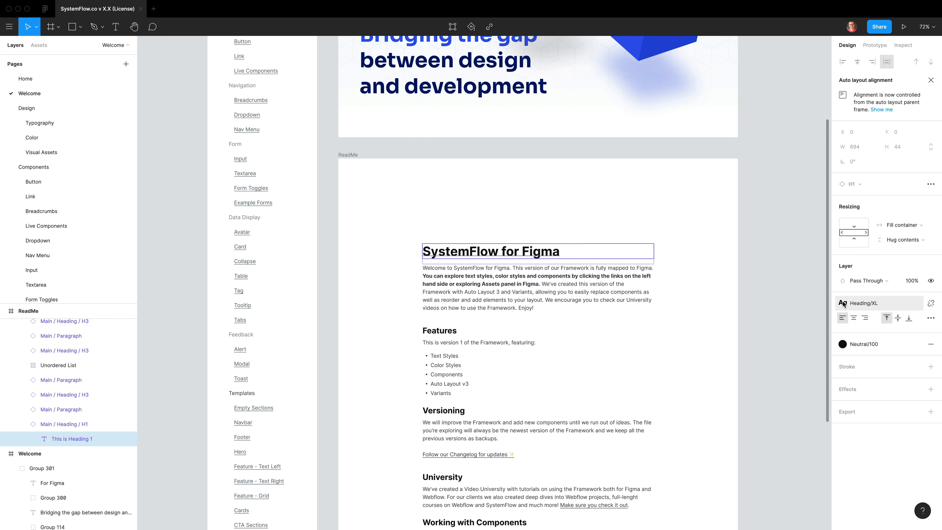
left_click(869, 303)
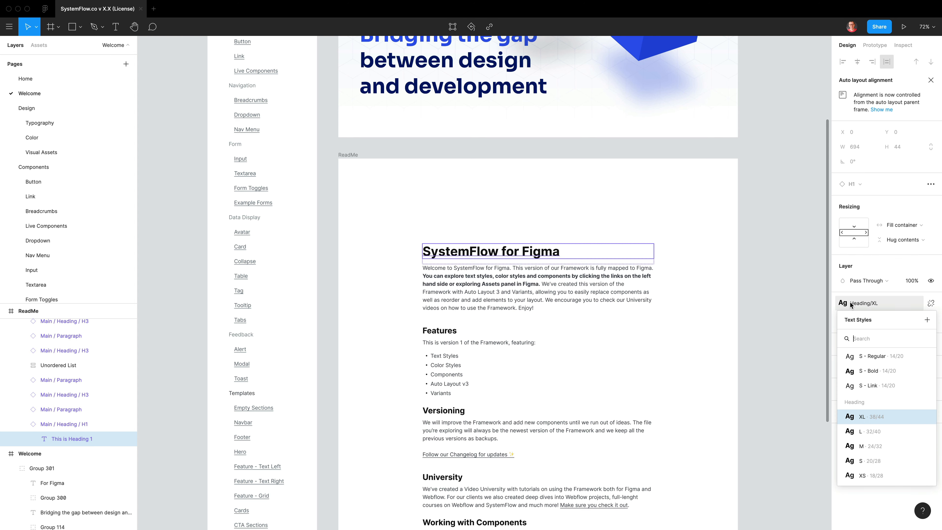
mouse_move(880, 417)
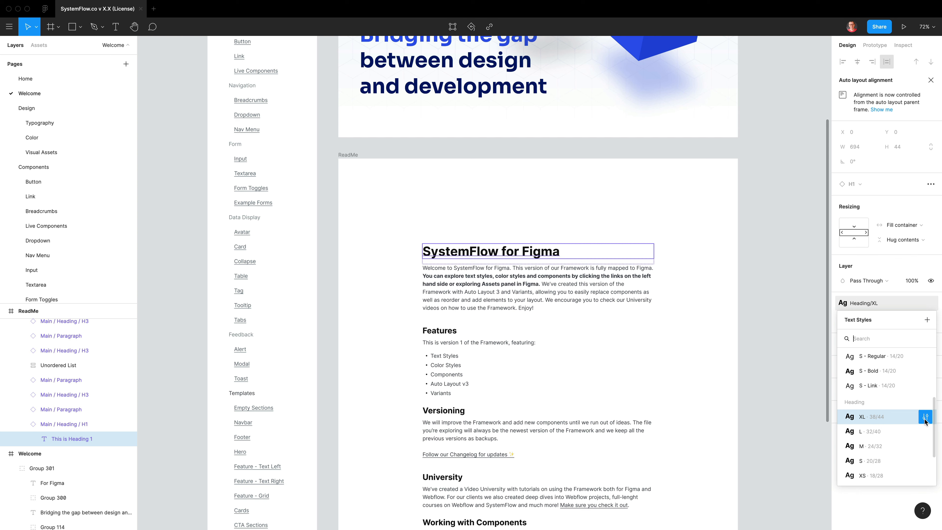
mouse_move(925, 417)
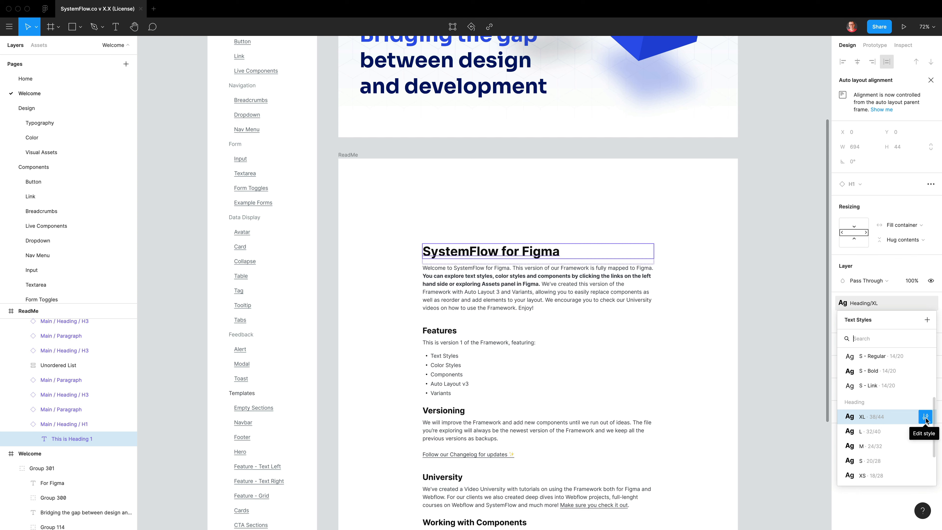
left_click(925, 416)
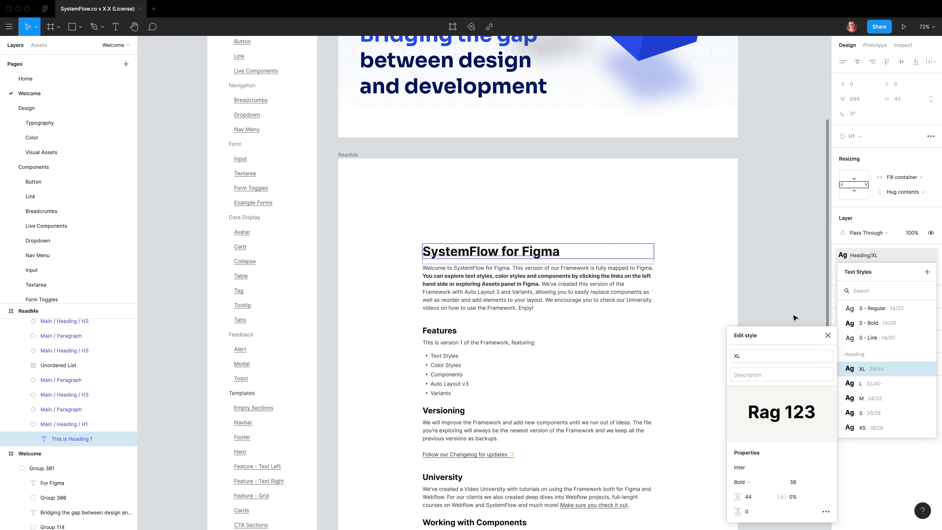
left_click(828, 335)
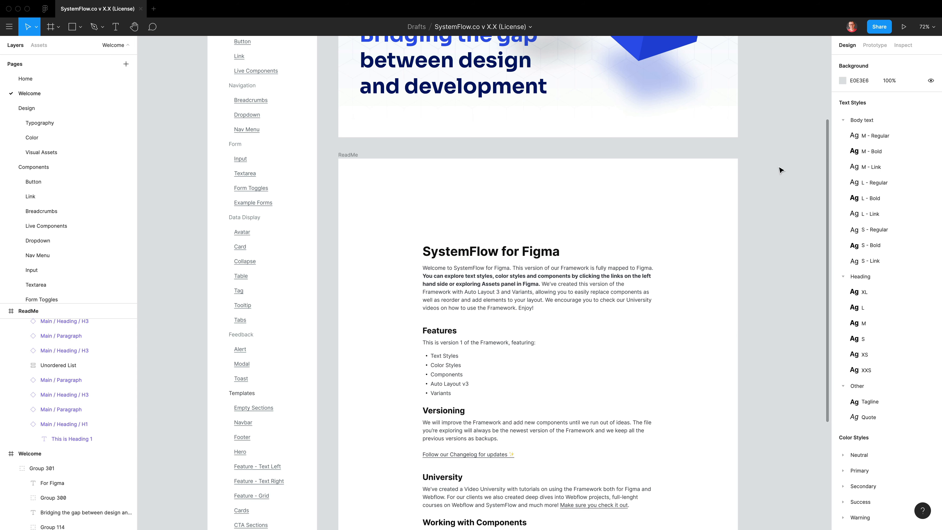
mouse_move(869, 115)
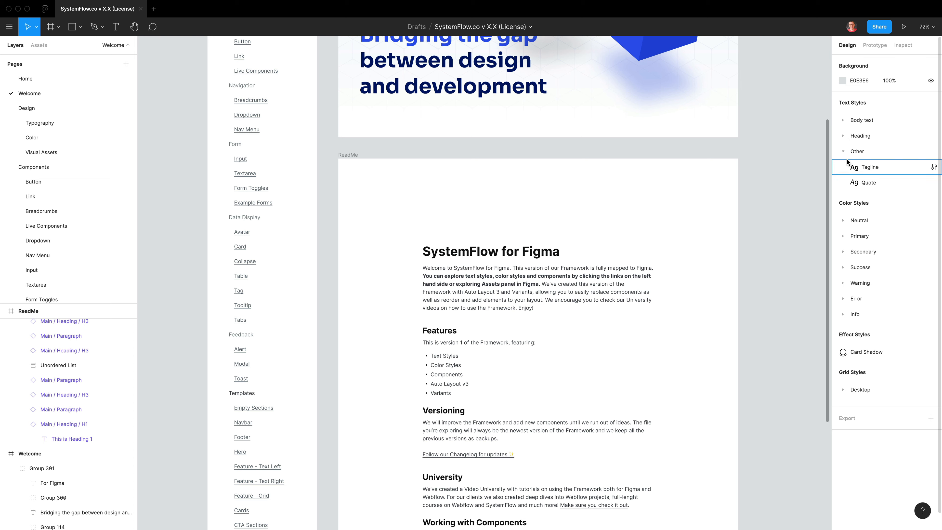
Add a placeholder text layer 'asdasdas' above the SystemFlow for Figma title
left_click(493, 195)
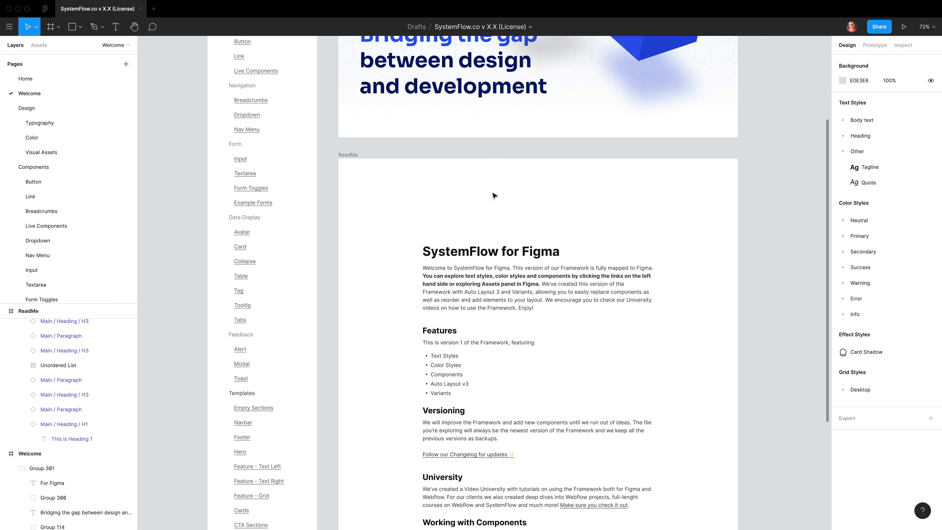
type("asdasdas")
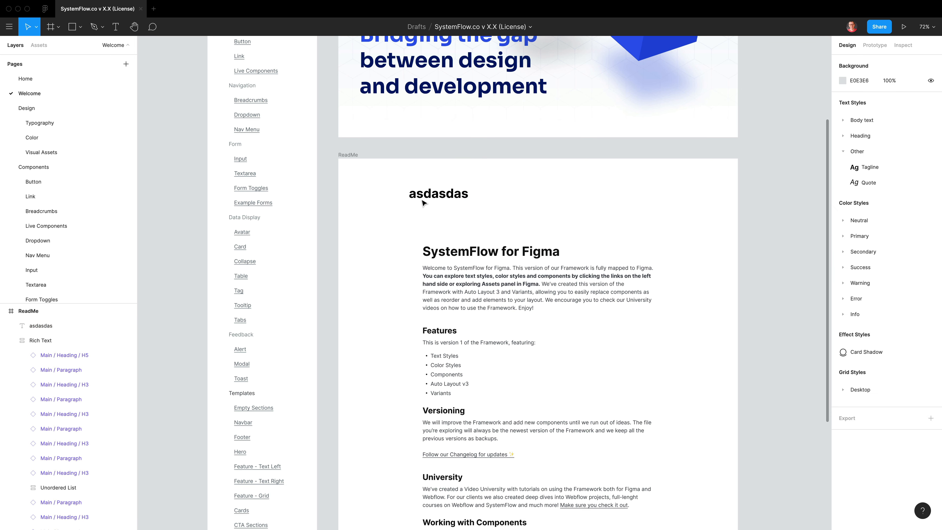
Give the placeholder text layer a font size of 33
left_click(438, 195)
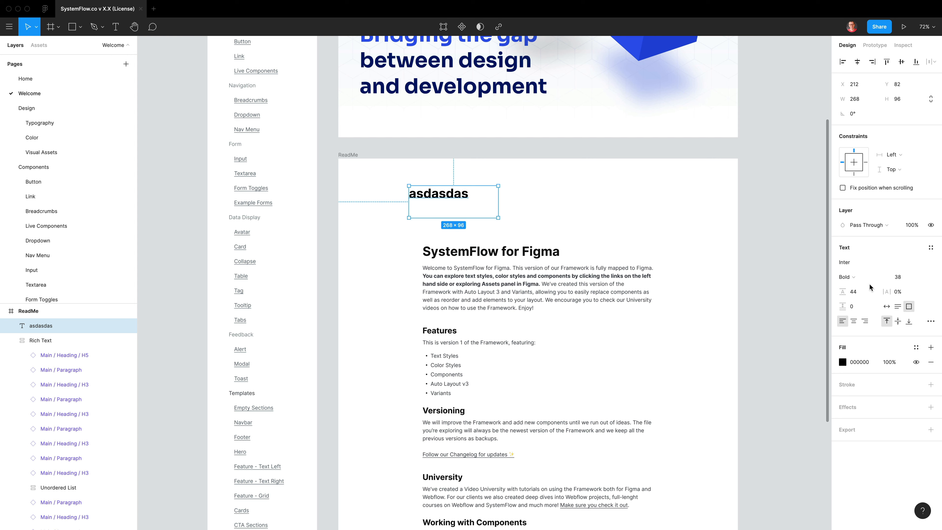
left_click(899, 277)
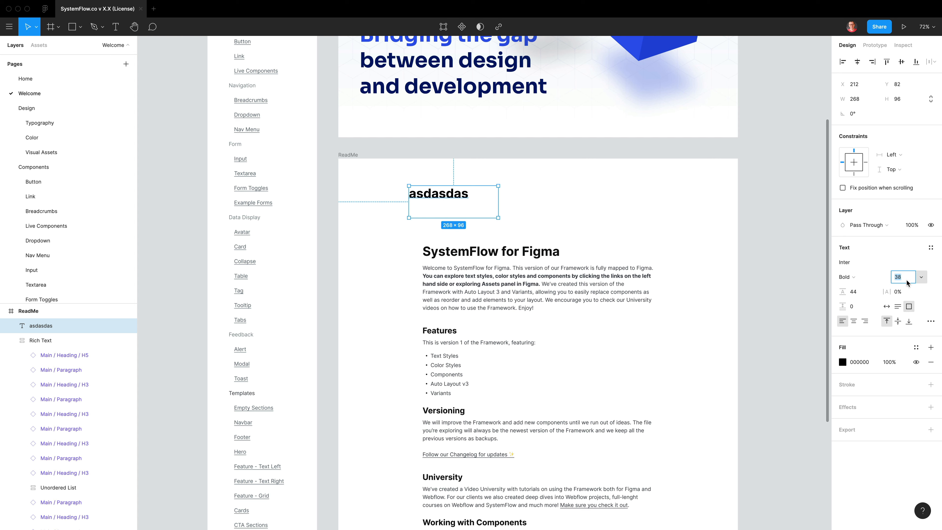
type("33")
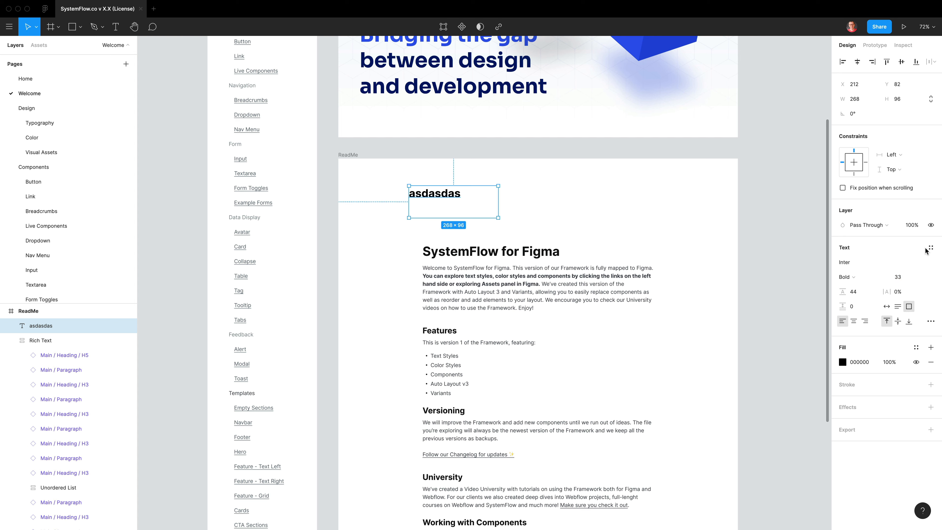
Search 'xl' in the style picker and apply Heading/XL to the placeholder text
left_click(931, 247)
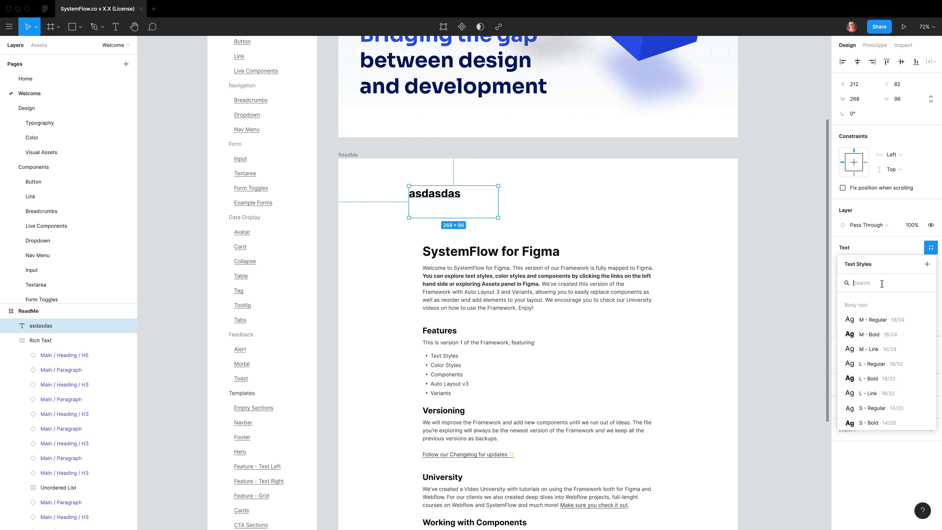
type("lx")
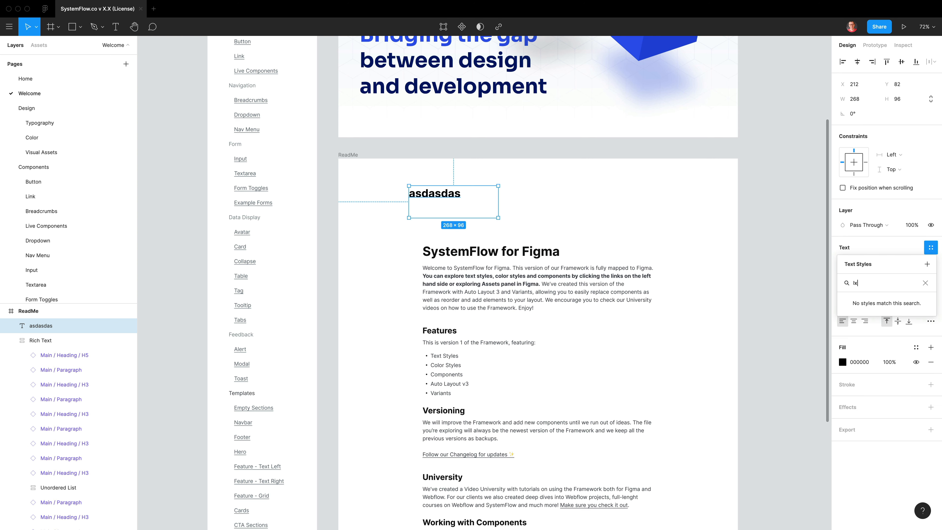
type("xl")
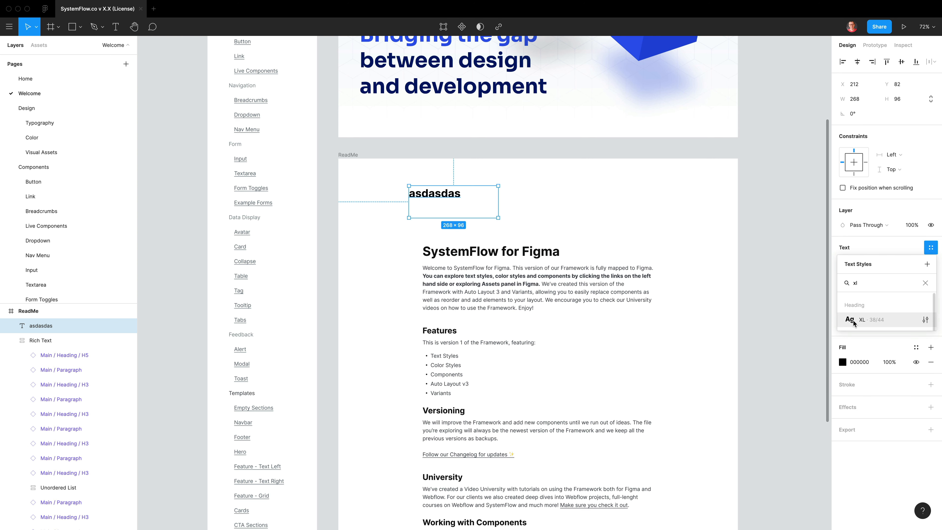
left_click(871, 319)
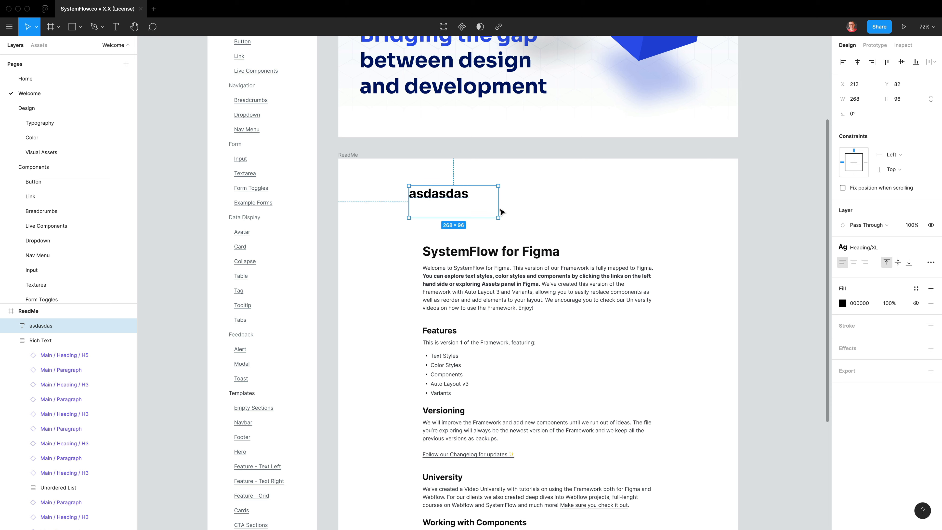
left_click_drag(452, 201, 433, 201)
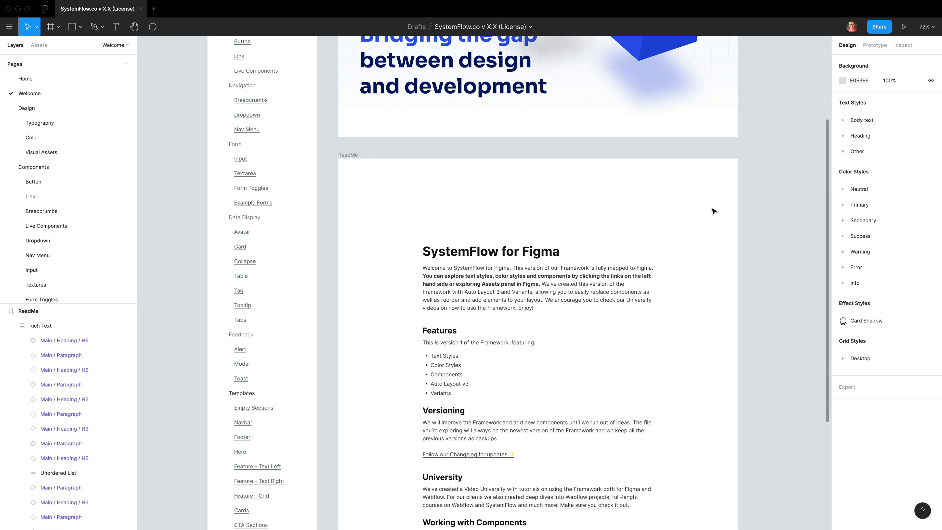
Expand the colour style groups, browse their swatches, and go to the Hero template page
left_click(862, 220)
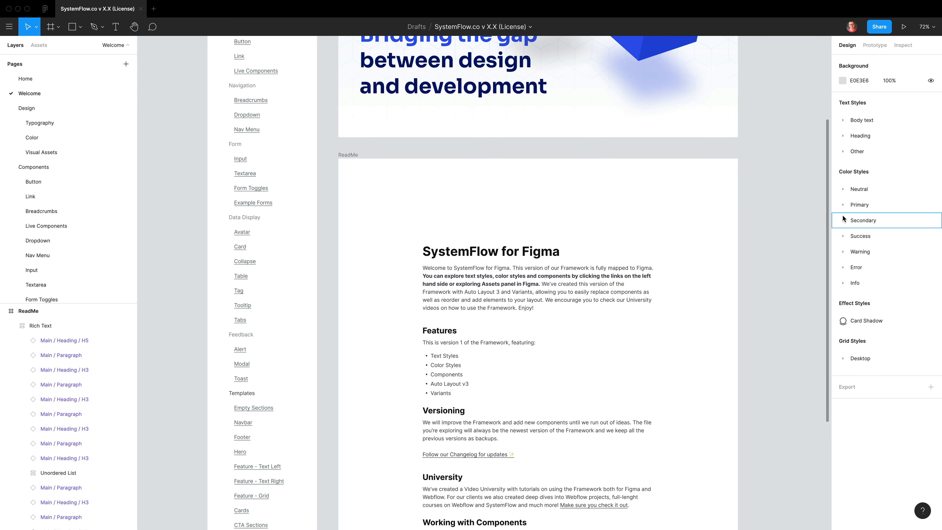
left_click(842, 189)
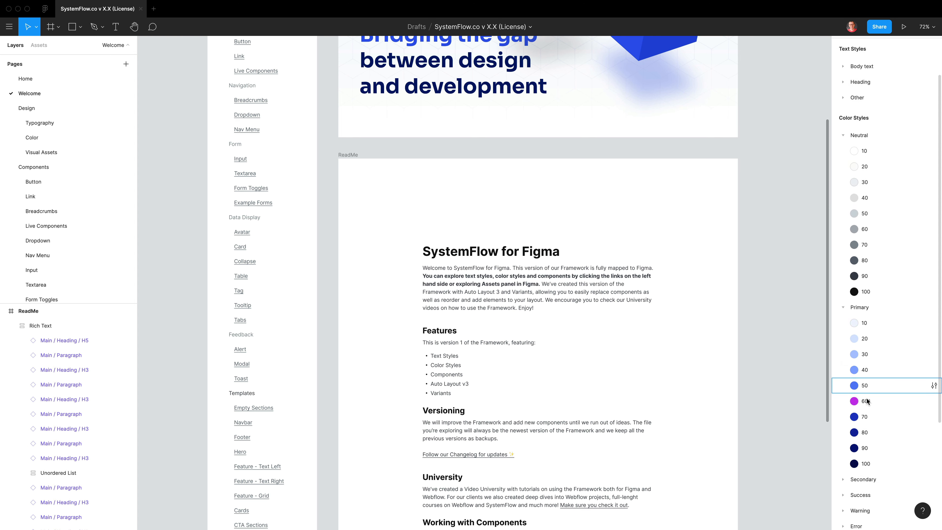
scroll("down", 3)
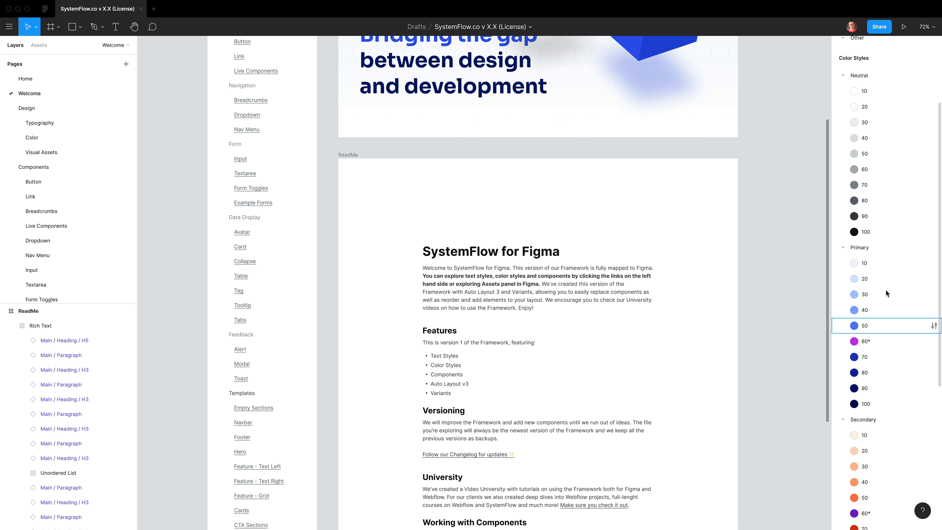
scroll("down", 3)
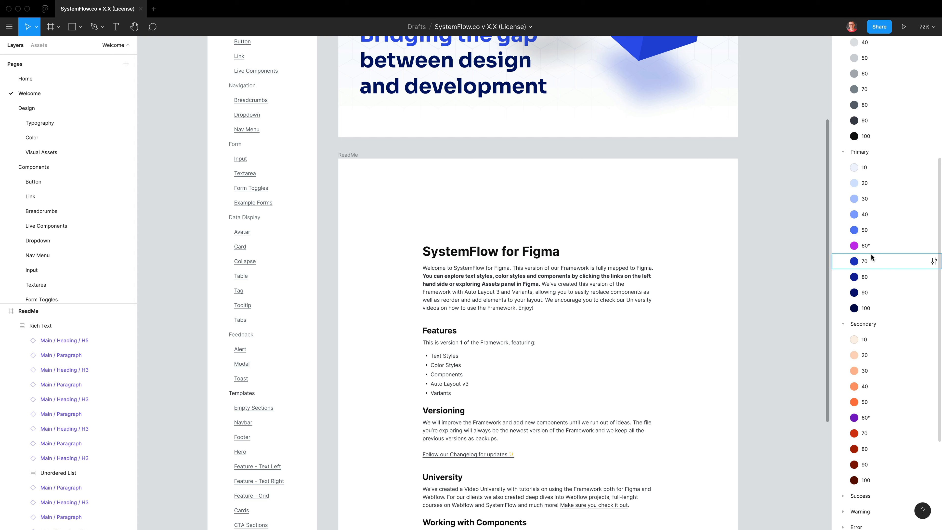
left_click(858, 246)
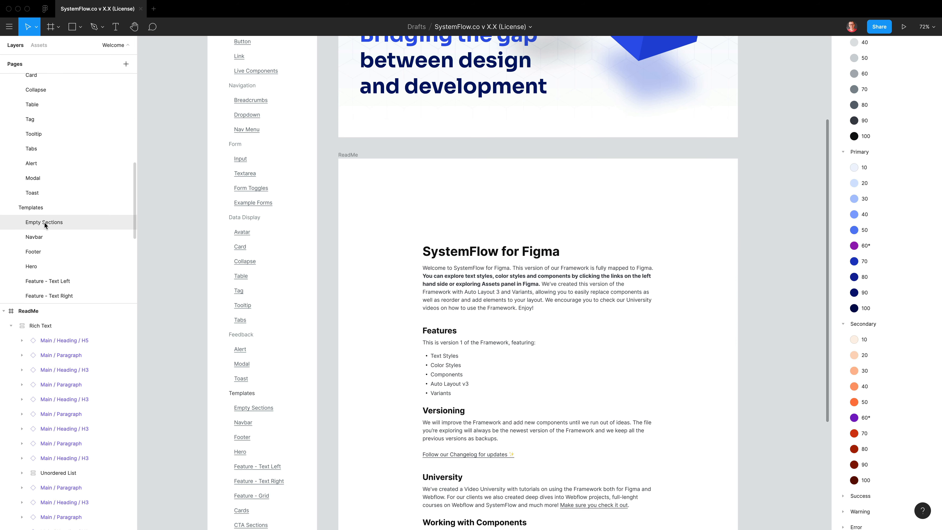
scroll("down", 3)
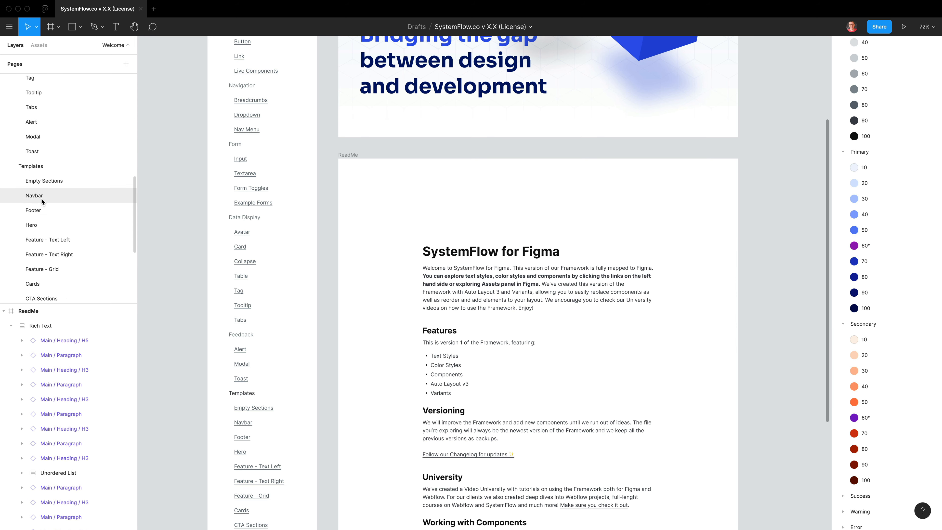
left_click(31, 225)
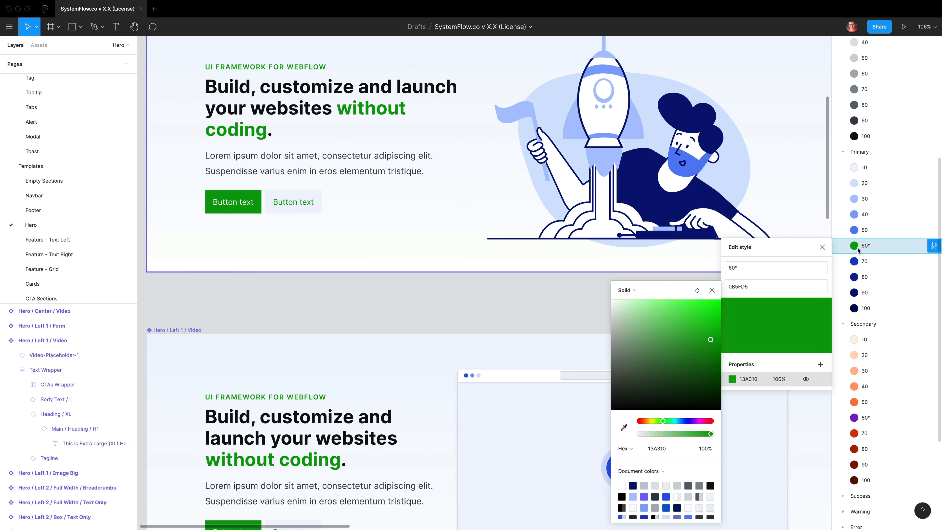
Close the Primary/60 style editor and confirm the green primary button's fill is Primary/60*
left_click(712, 291)
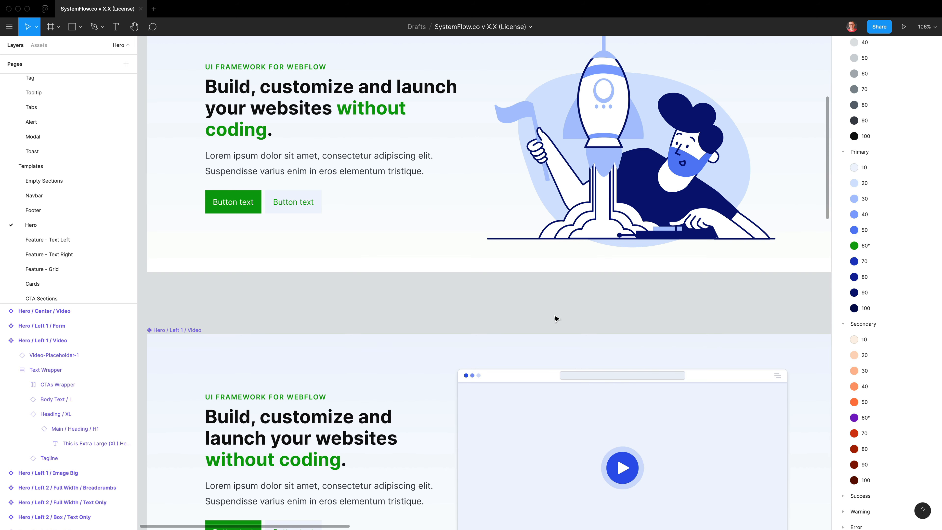
left_click(235, 211)
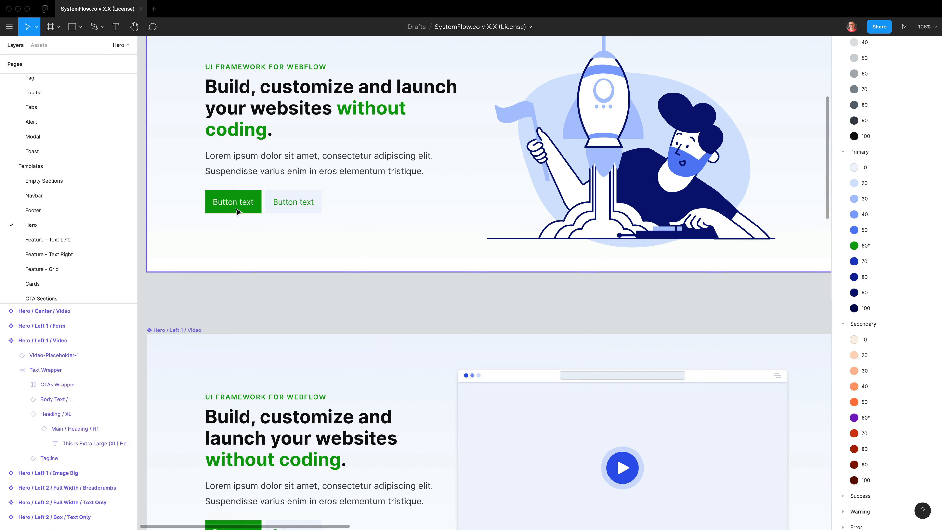
mouse_move(255, 213)
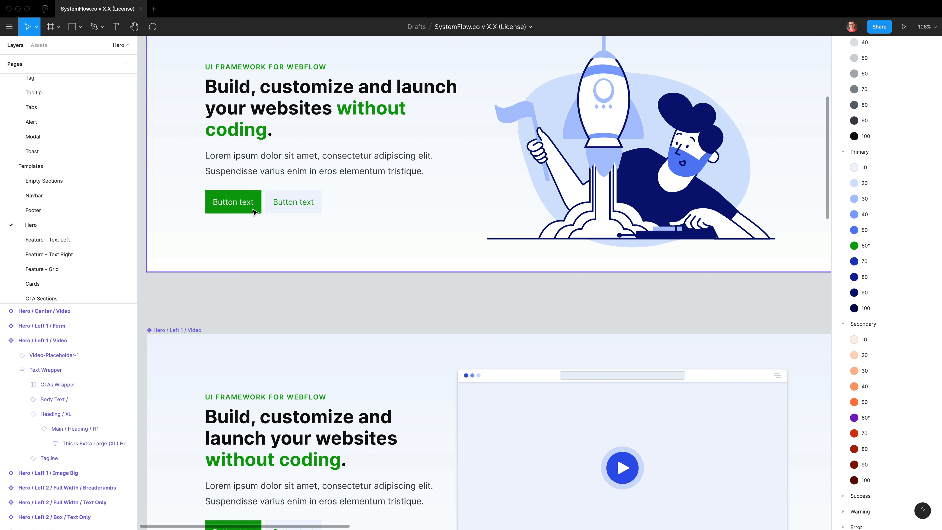
left_click(252, 203)
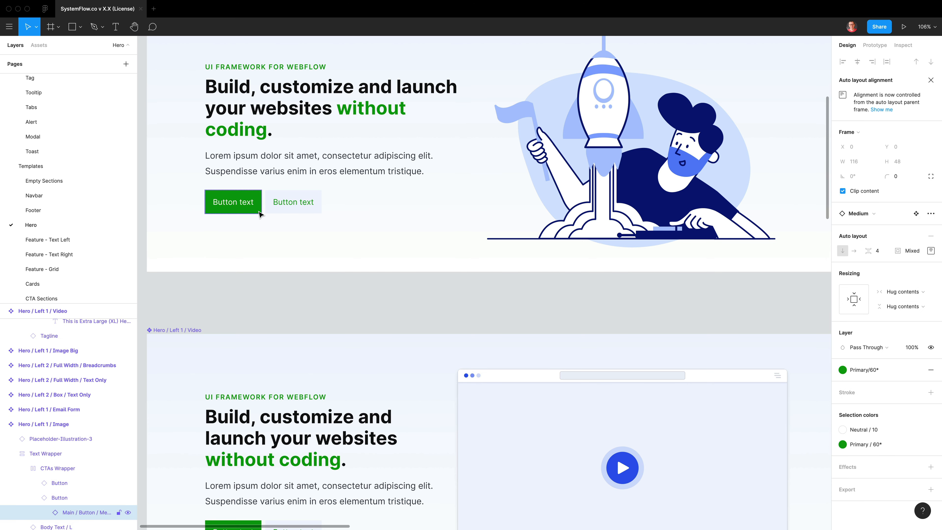
mouse_move(241, 217)
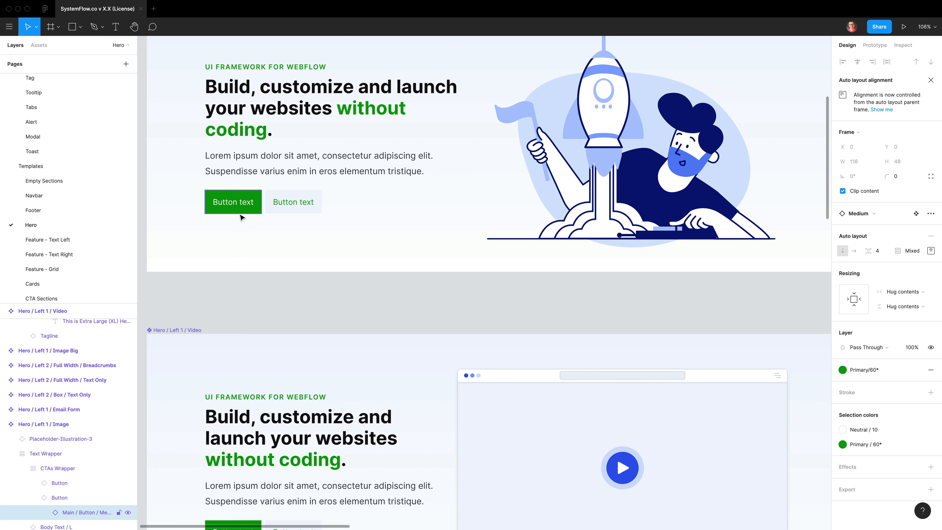
mouse_move(247, 215)
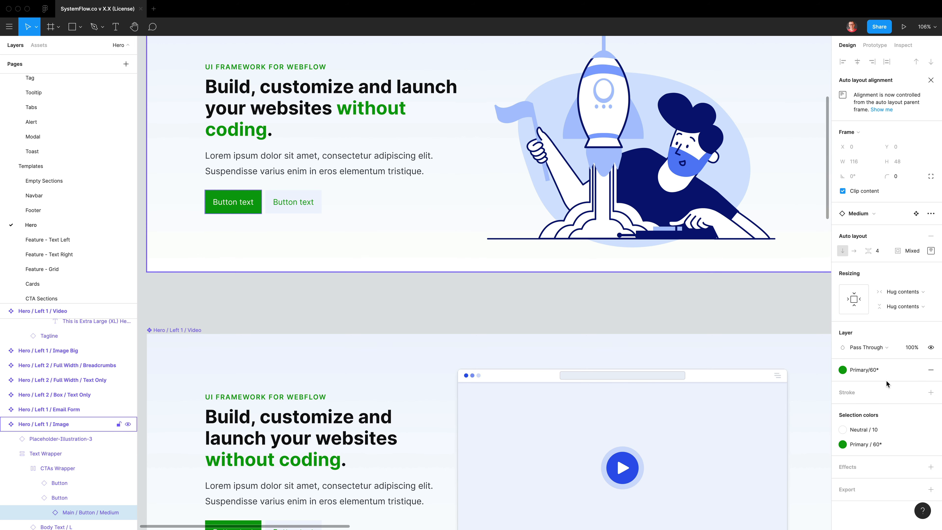
mouse_move(842, 370)
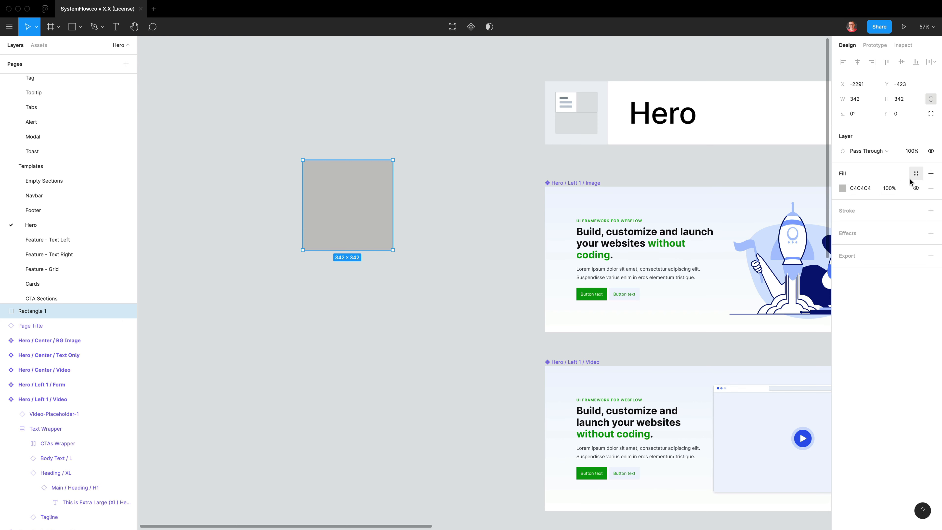
mouse_move(917, 173)
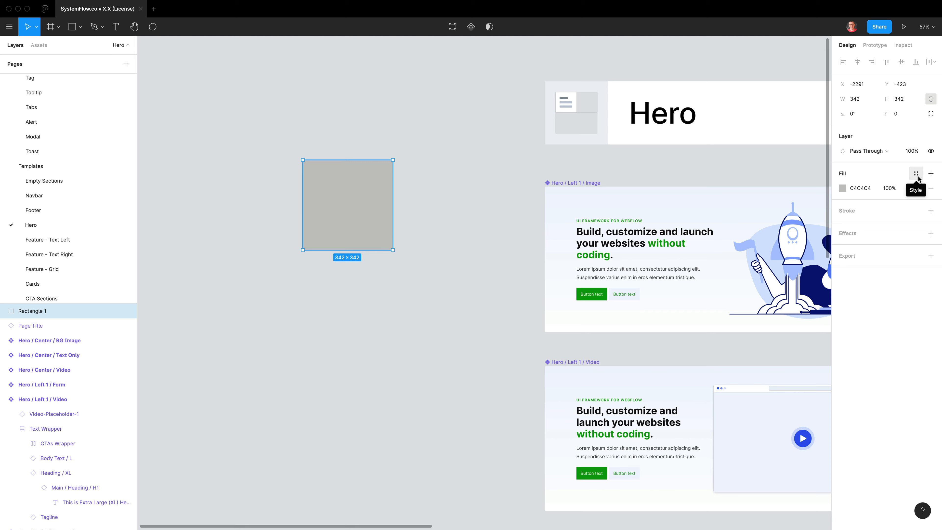
Fill the test square with the orange Secondary/50 colour style
left_click(916, 173)
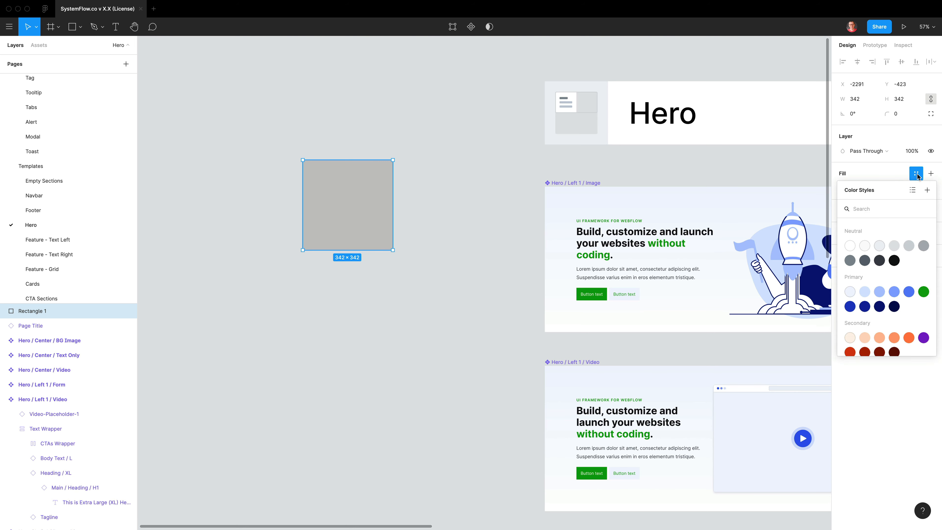
type("primar")
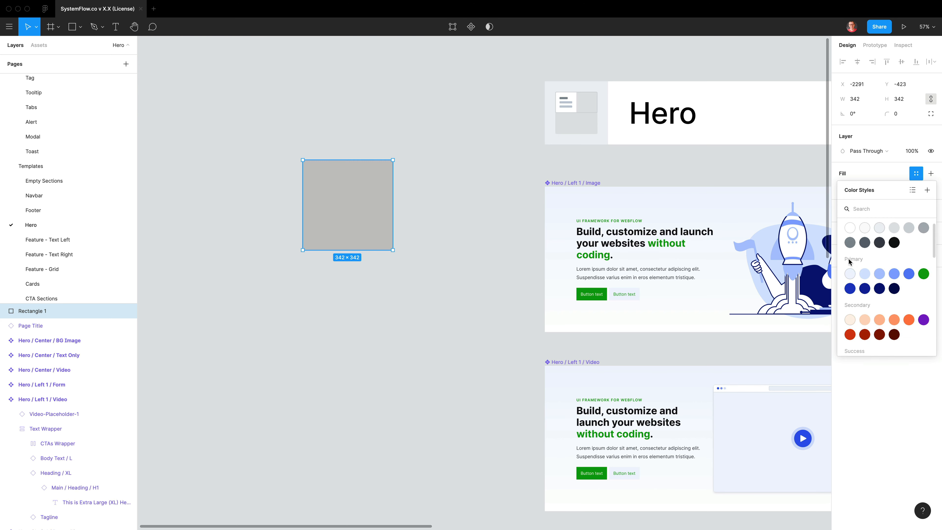
mouse_move(912, 328)
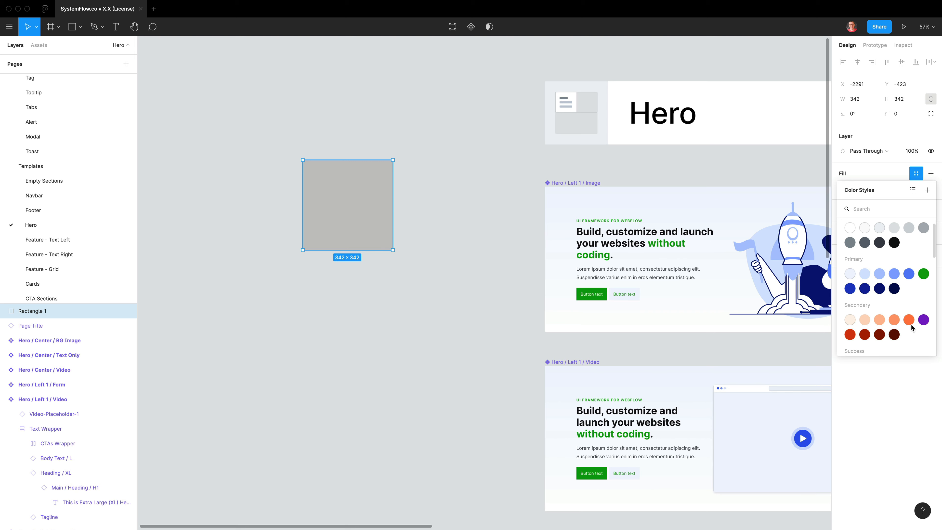
left_click(908, 320)
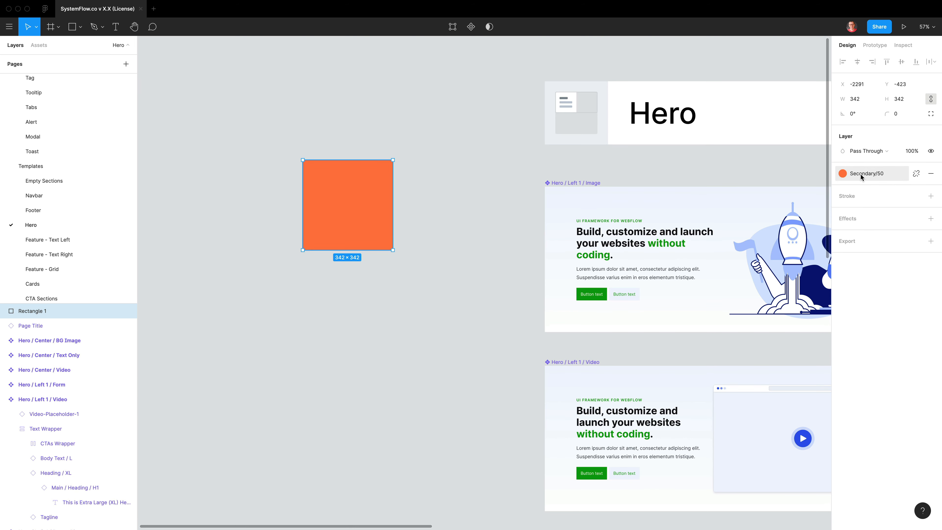
mouse_move(591, 320)
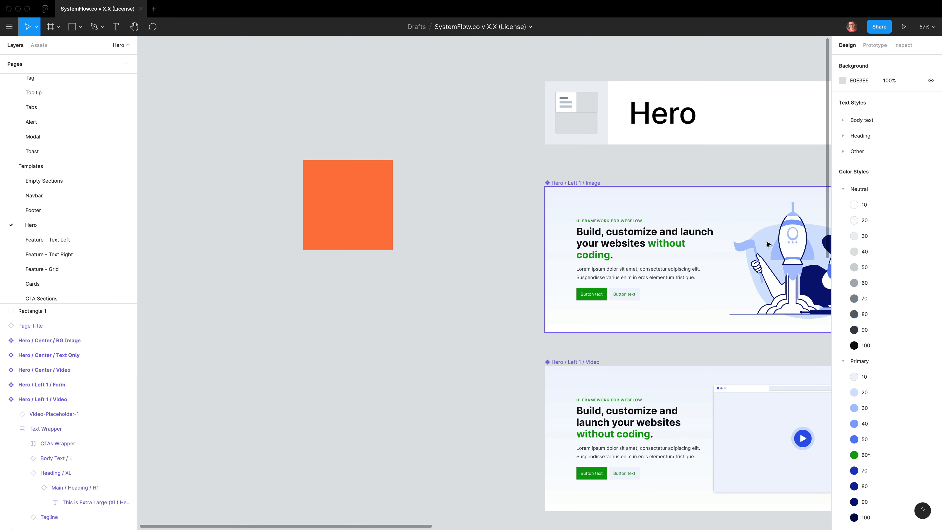
Edit the Secondary/50 style from the test square, shifting its hue to purple
left_click(347, 207)
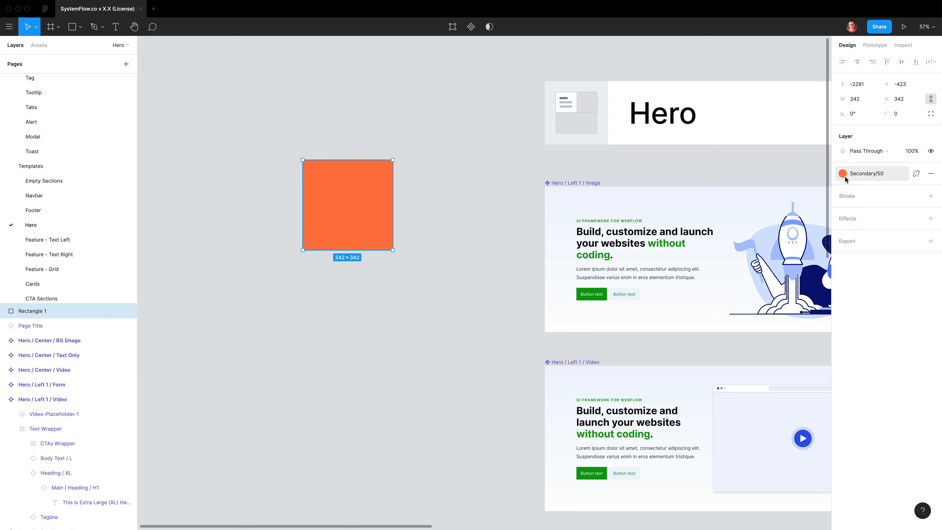
left_click(842, 174)
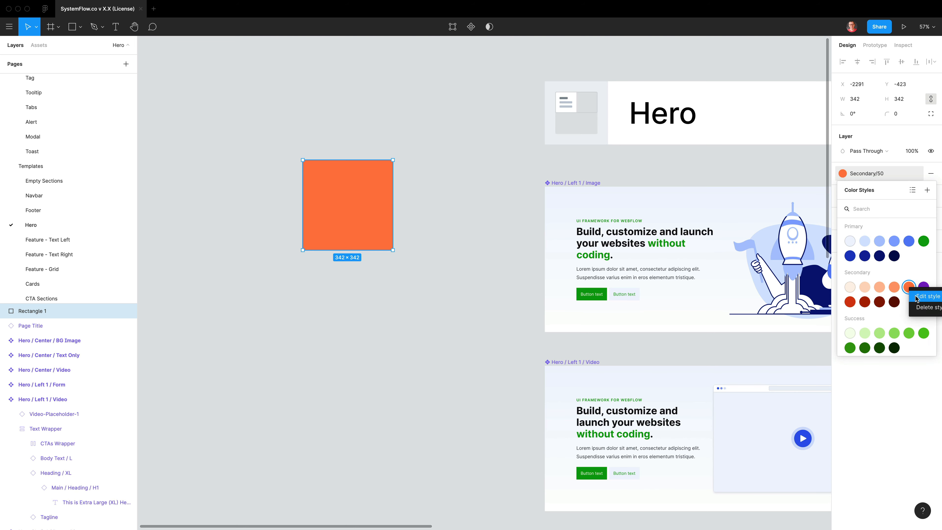
left_click(926, 296)
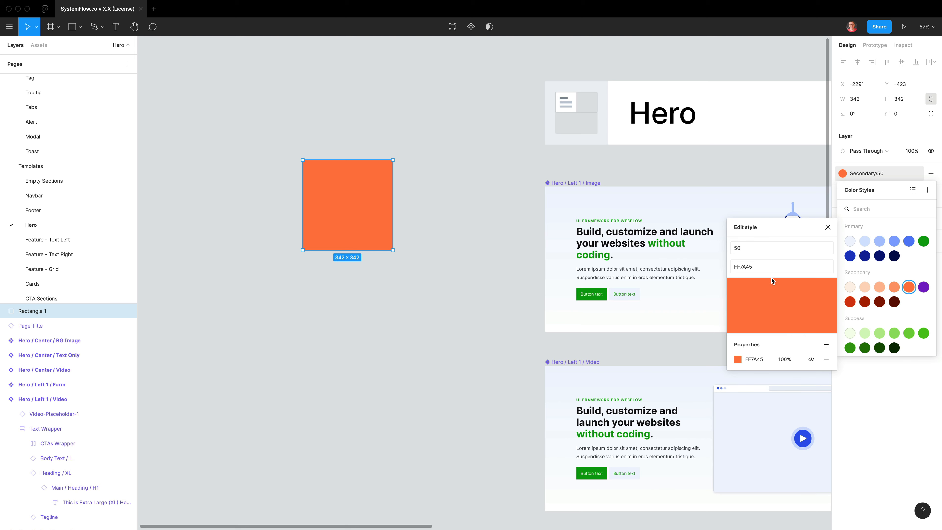
mouse_move(739, 364)
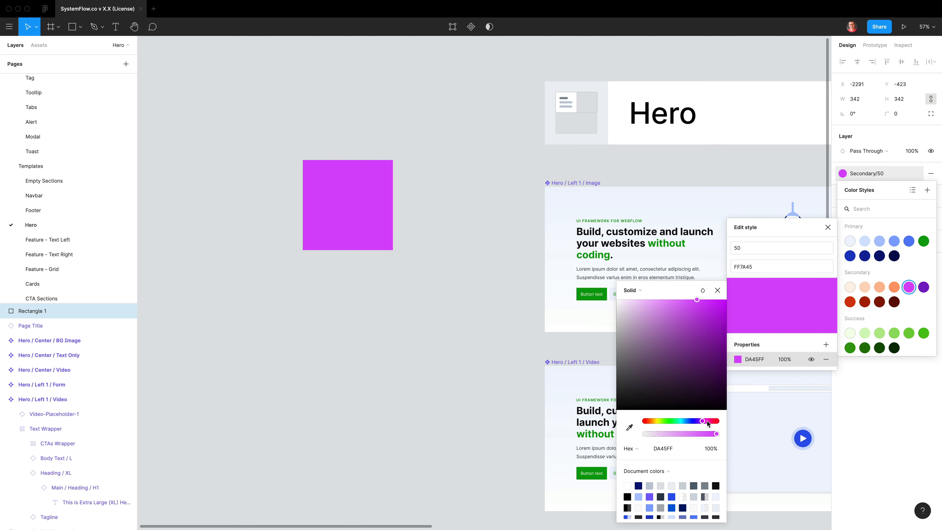
left_click_drag(707, 420, 696, 421)
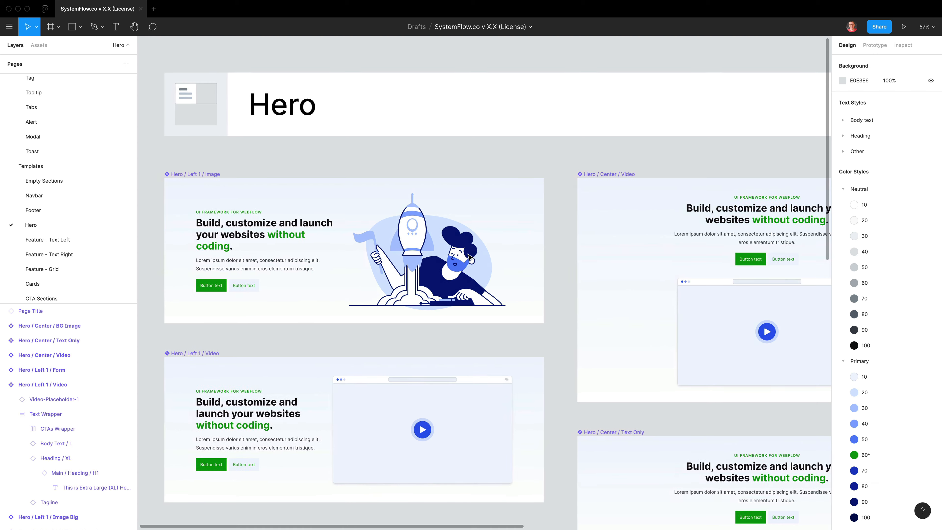
Collapse the Neutral and Primary colour groups and give the test circle the Card Shadow effect style
left_click(843, 190)
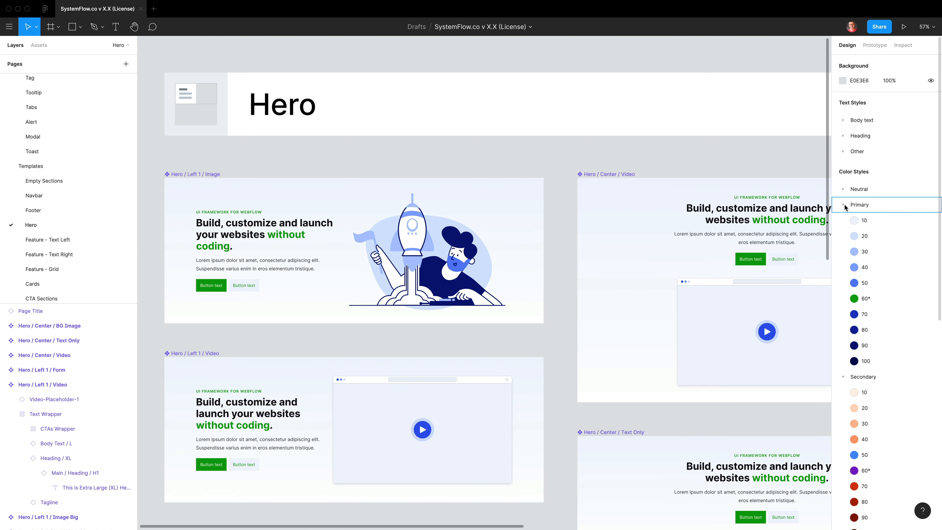
left_click(843, 205)
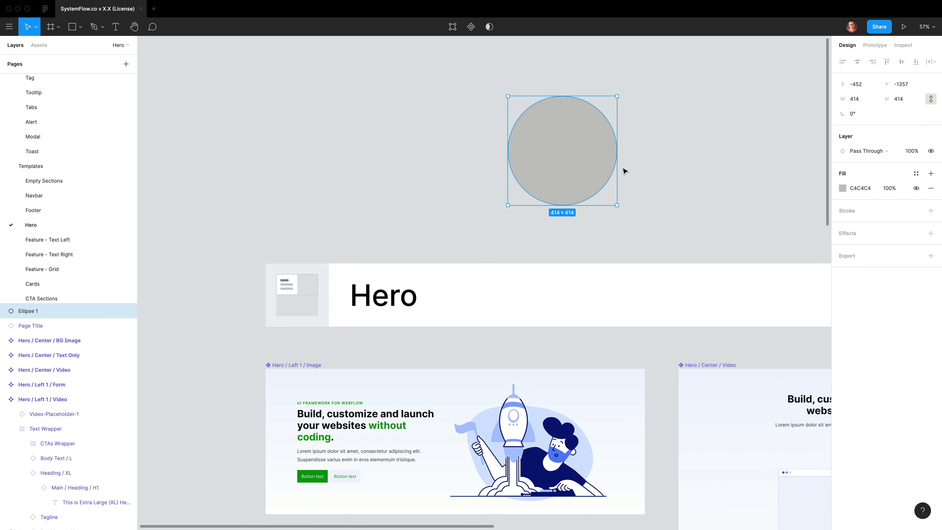
mouse_move(837, 272)
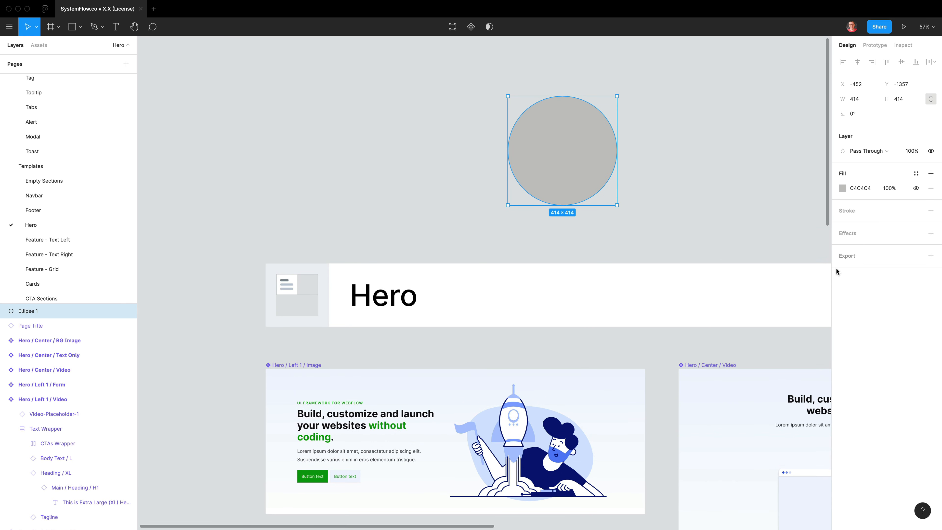
left_click(916, 233)
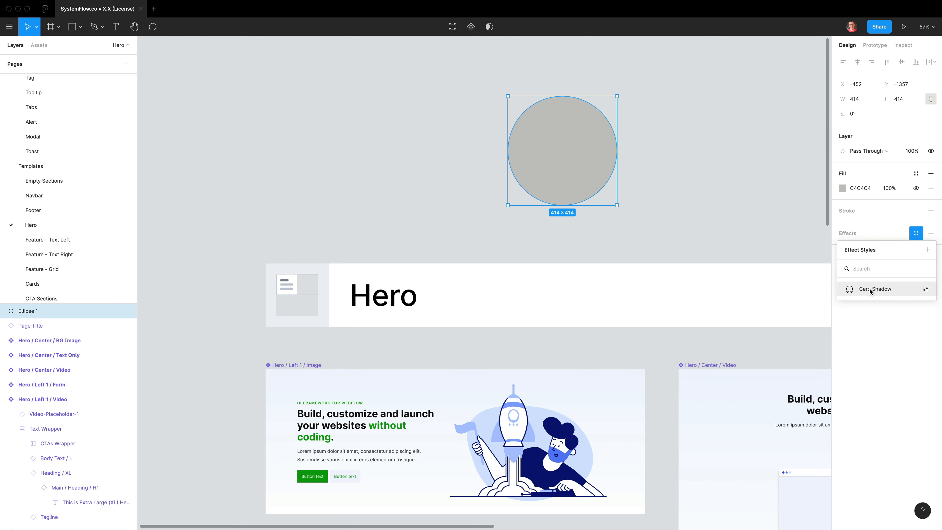
left_click(875, 289)
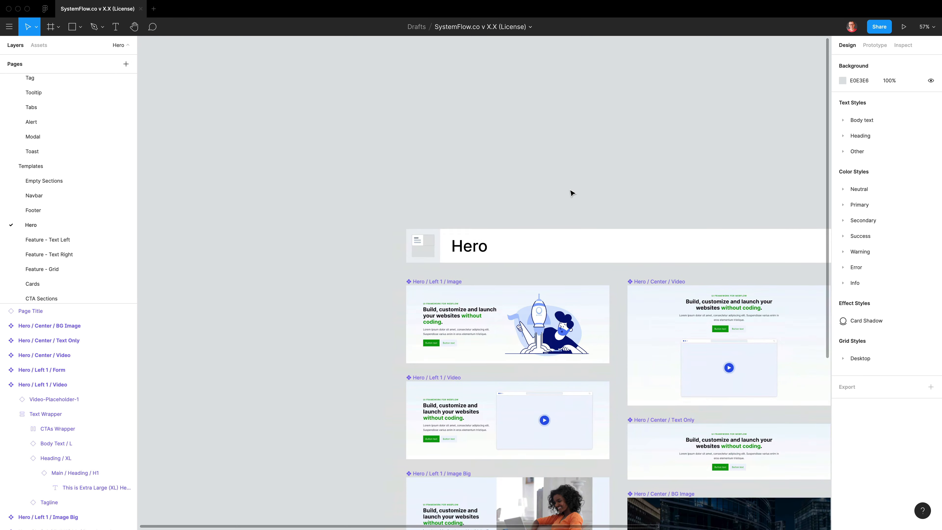
Create a 1440×900 MacBook Pro frame and apply the Desktop/12 col layout grid style
left_click(50, 27)
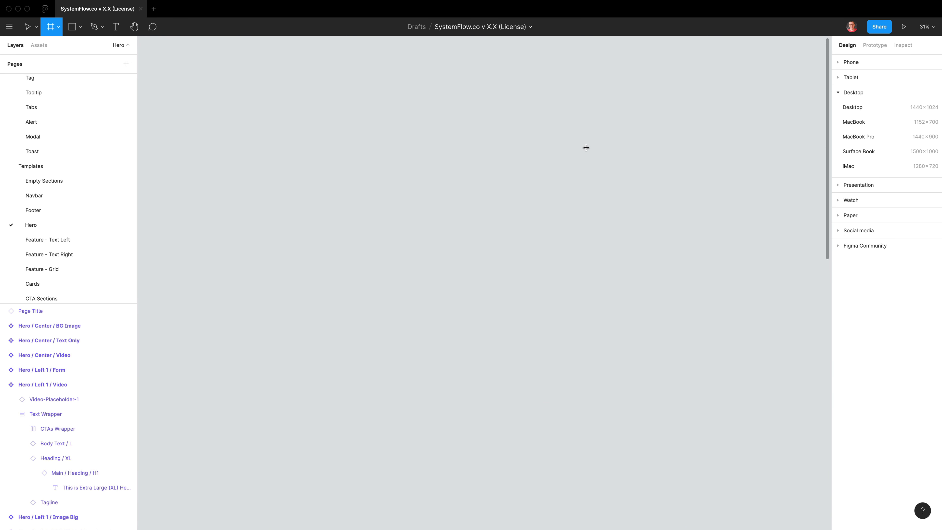
mouse_move(871, 141)
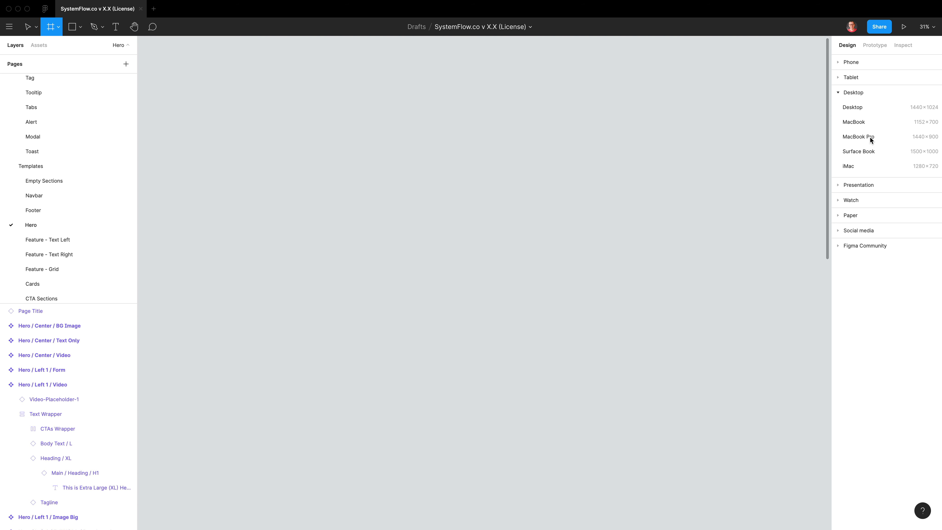
left_click(858, 136)
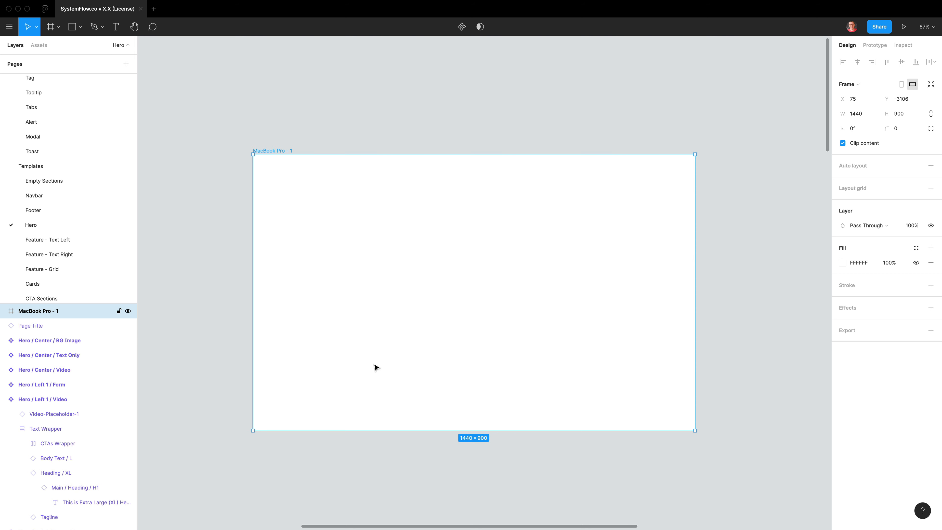
mouse_move(630, 300)
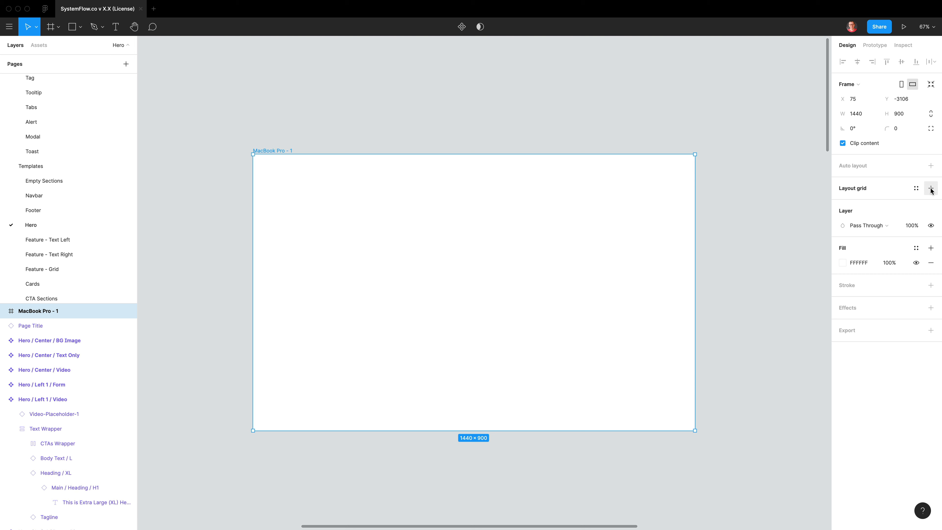
left_click(915, 188)
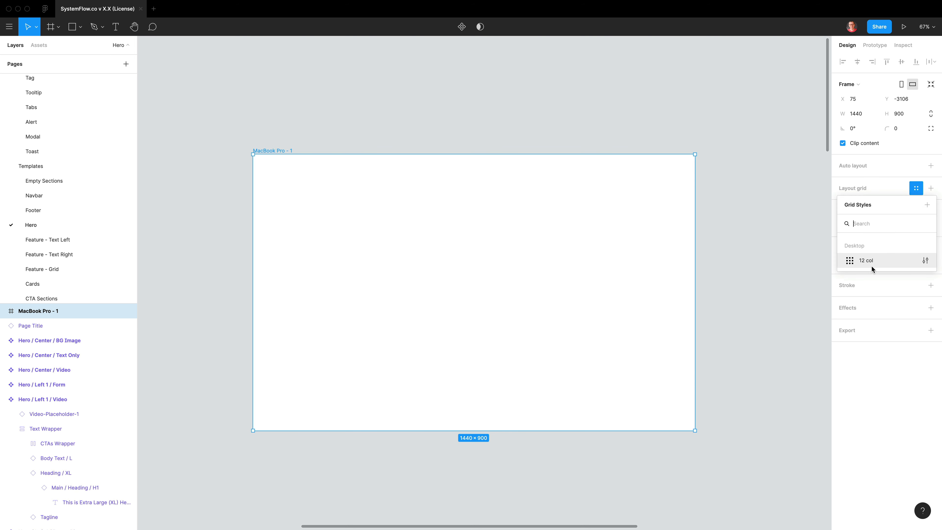
left_click(865, 260)
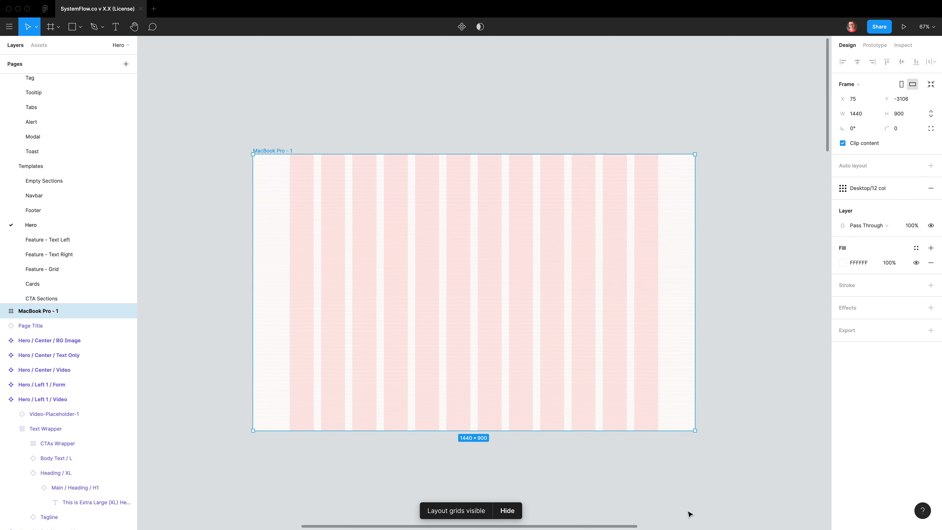
mouse_move(327, 370)
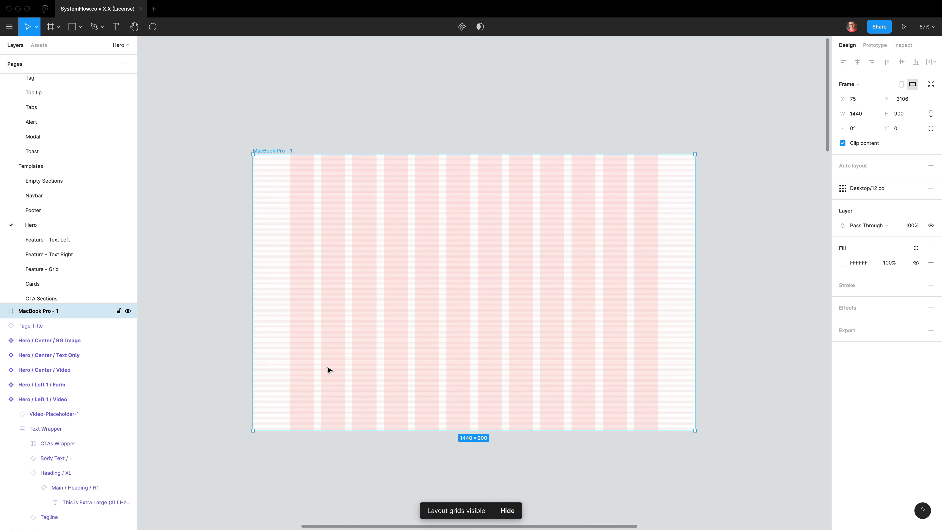
scroll("down", 3)
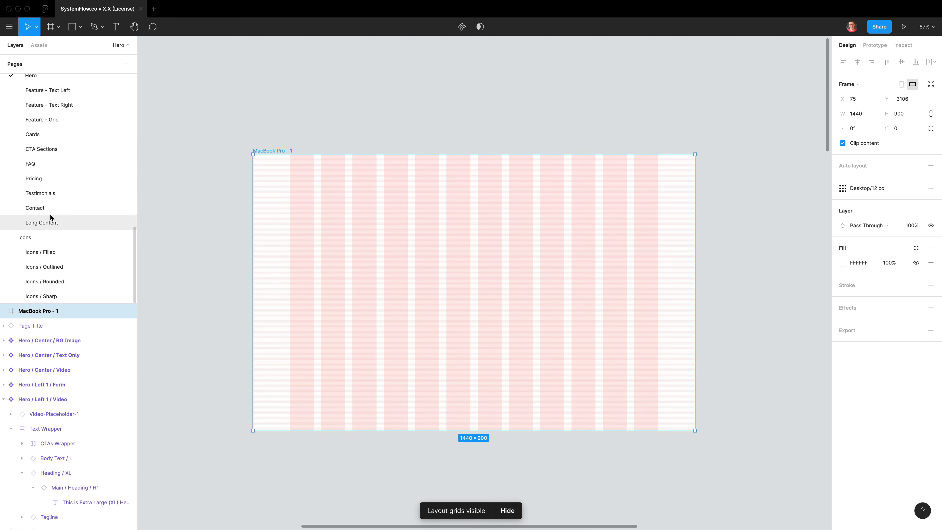
Filter the Assets library to components matching 'card'
left_click(39, 45)
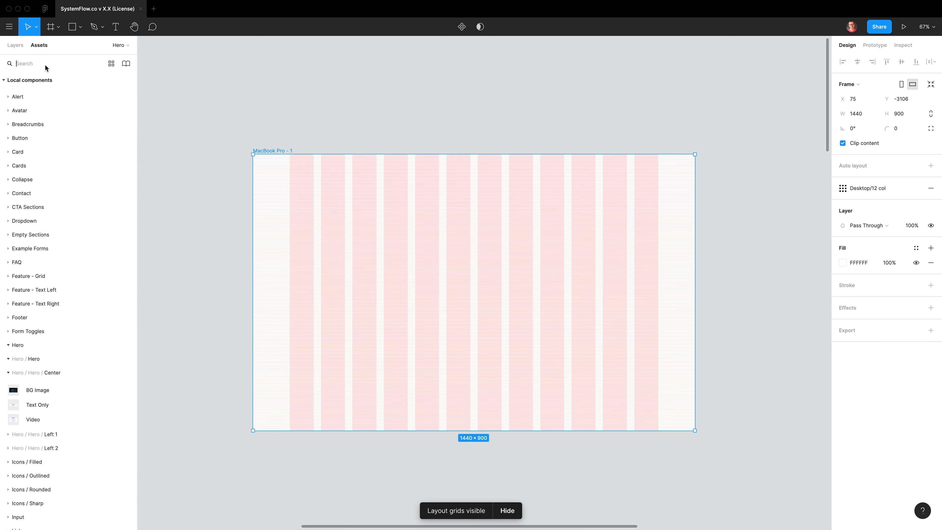
type("card")
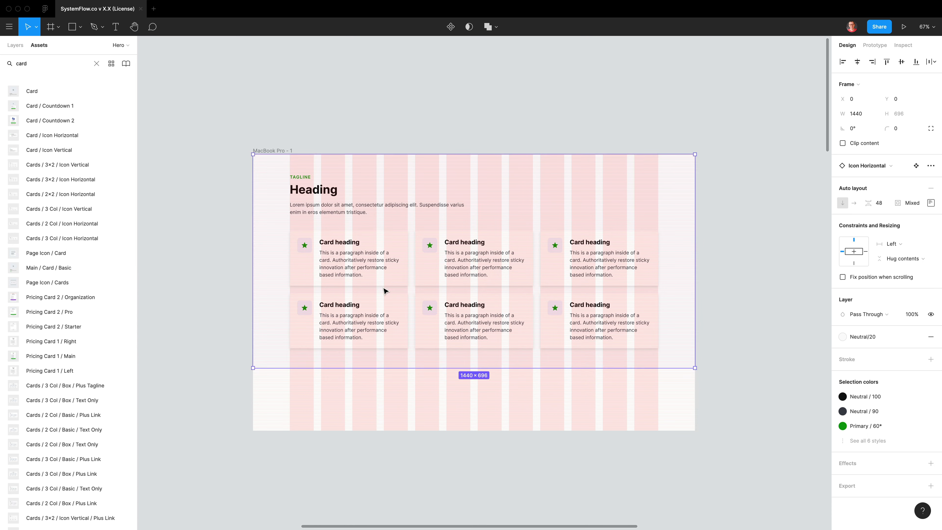
mouse_move(655, 354)
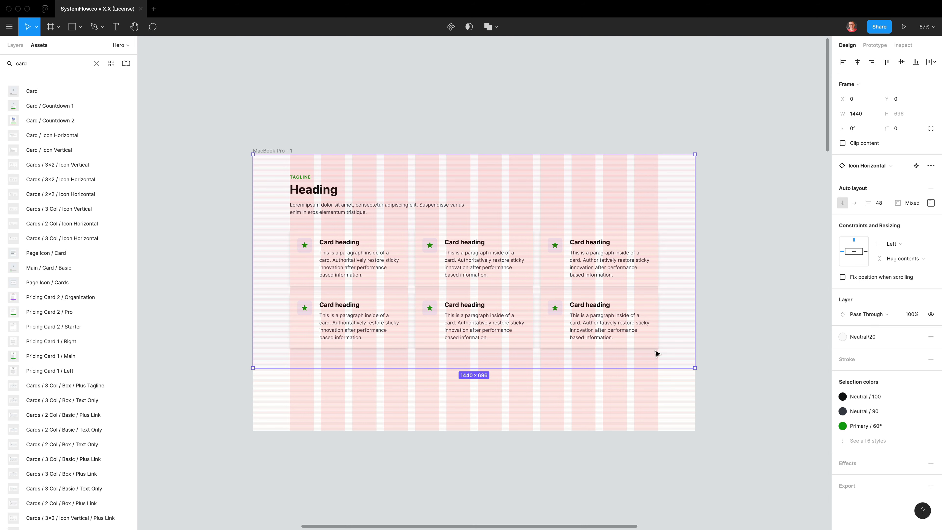
mouse_move(292, 189)
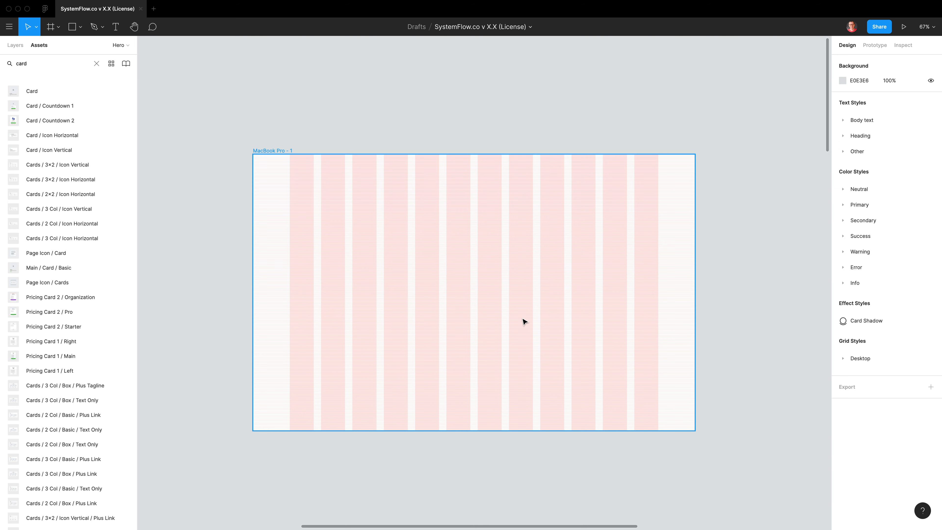
mouse_move(277, 162)
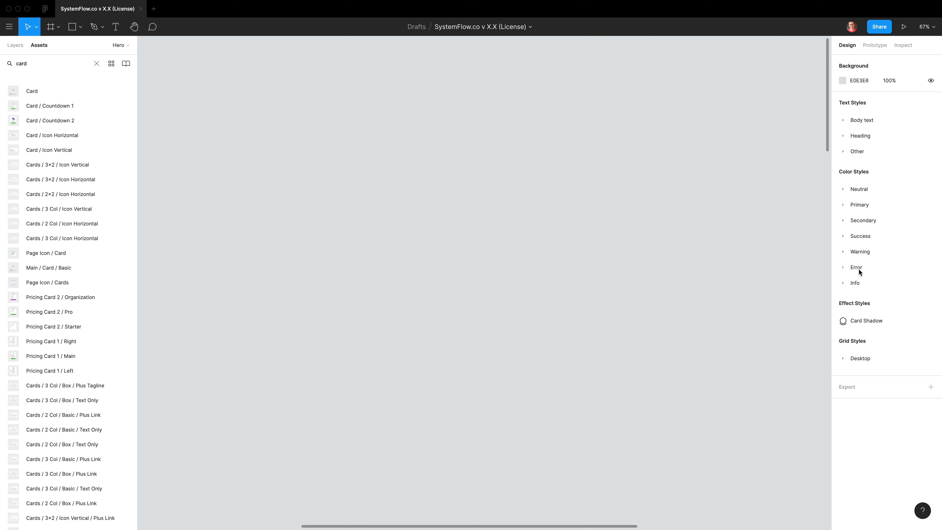
mouse_move(878, 346)
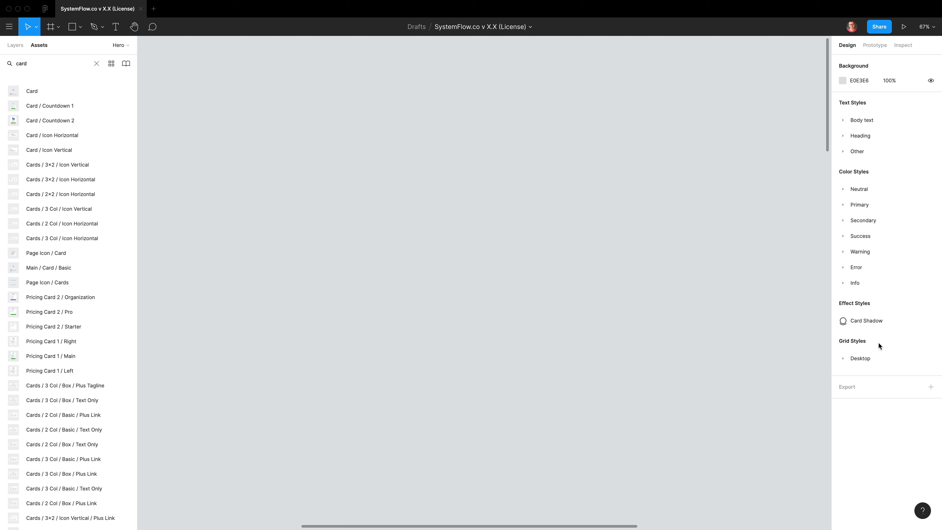
mouse_move(546, 294)
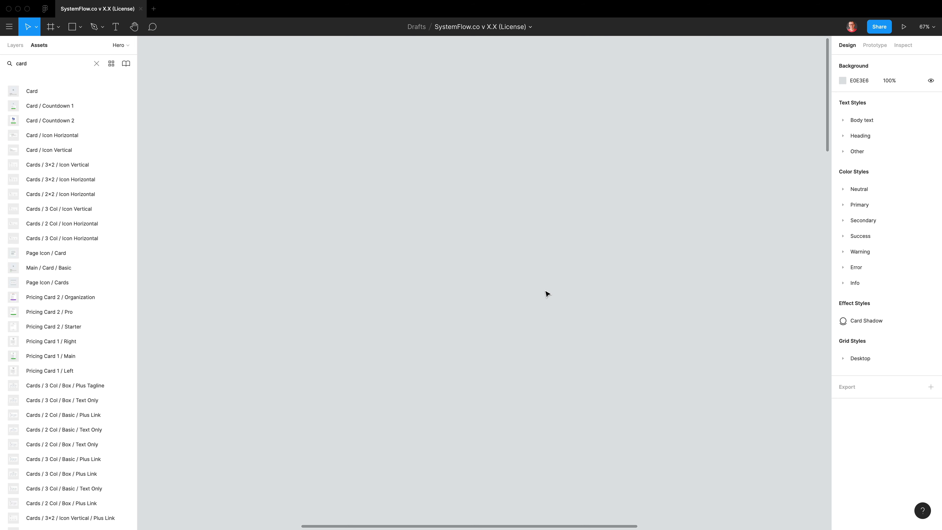
Clear the Assets search filter so all local components are listed again
left_click(96, 63)
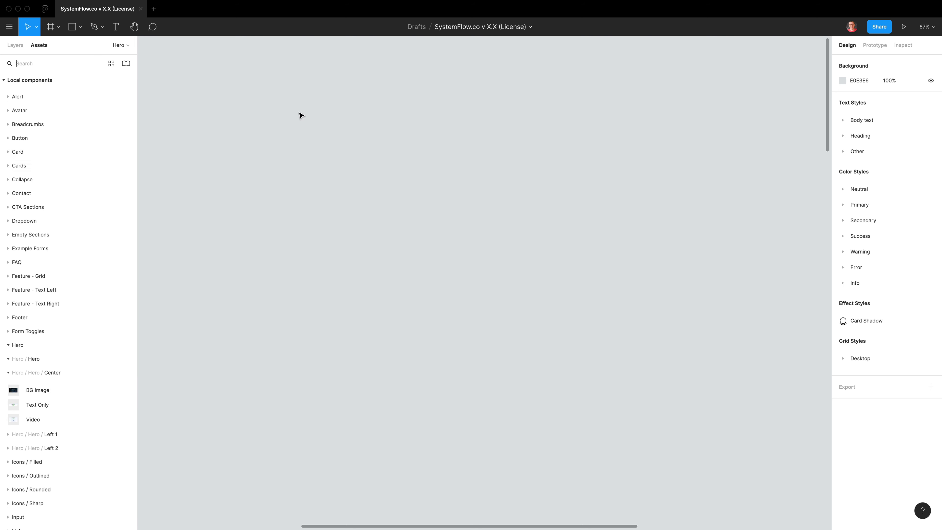